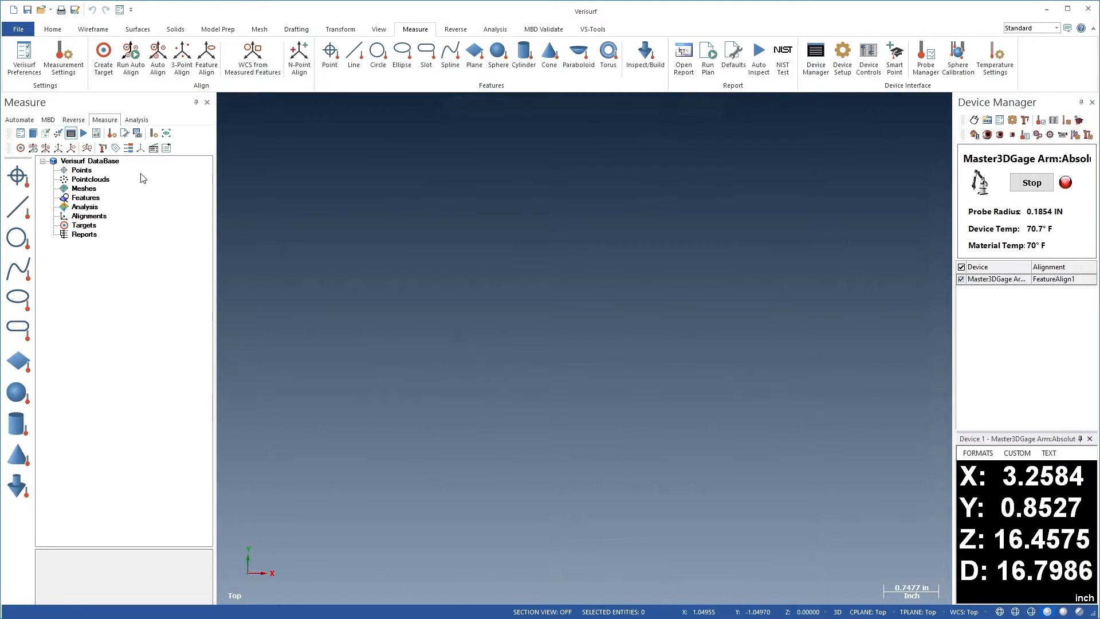
Load the port scan database with Cloud1_Merged_Merged (36,599 points), its plane, circles and alignment.
left_click(42, 9)
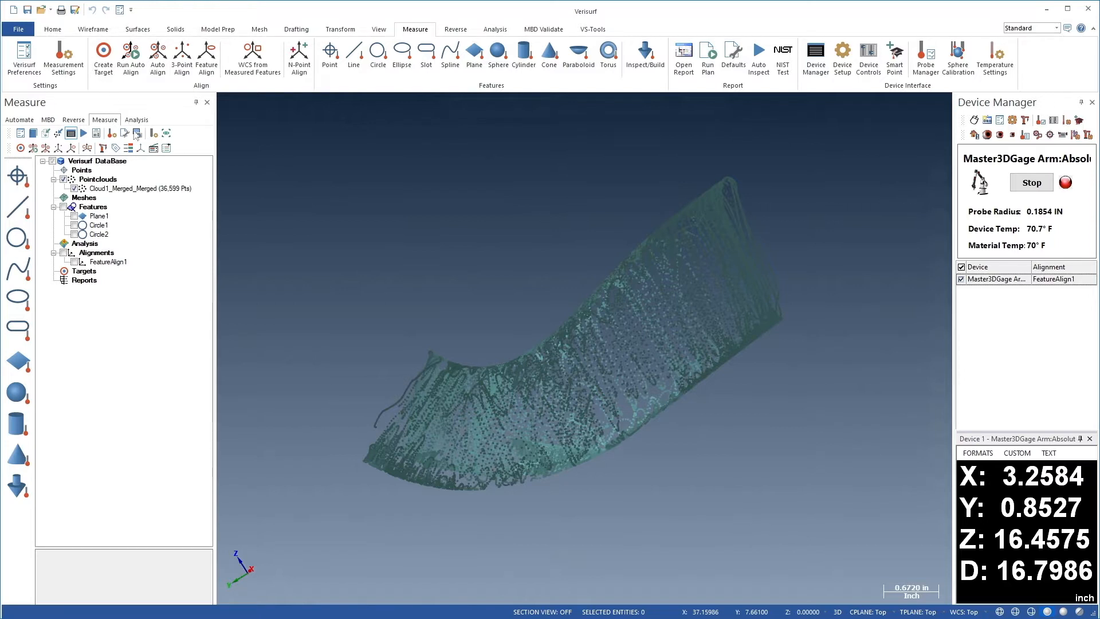
Start editing the merged cloud with the Round Disc selection mode.
right_click(133, 188)
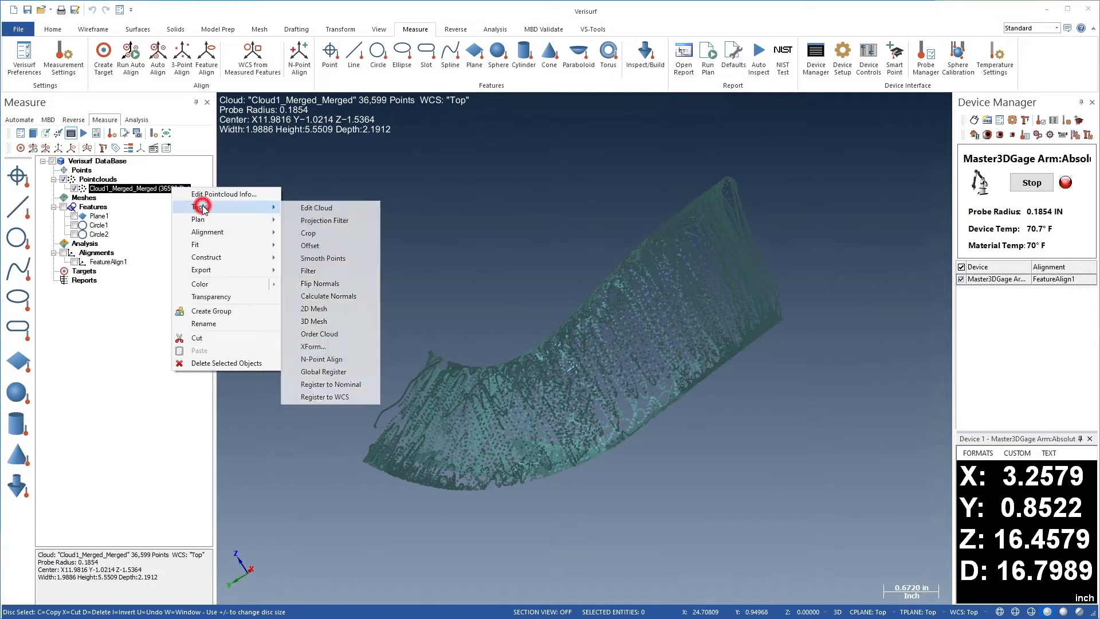
left_click(316, 208)
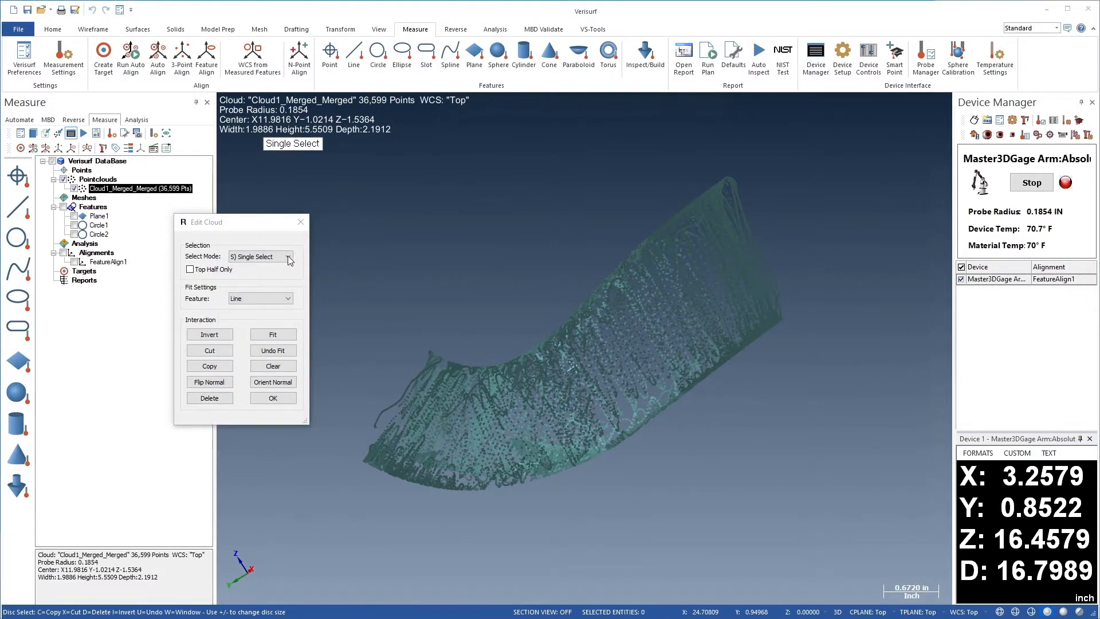
left_click(287, 256)
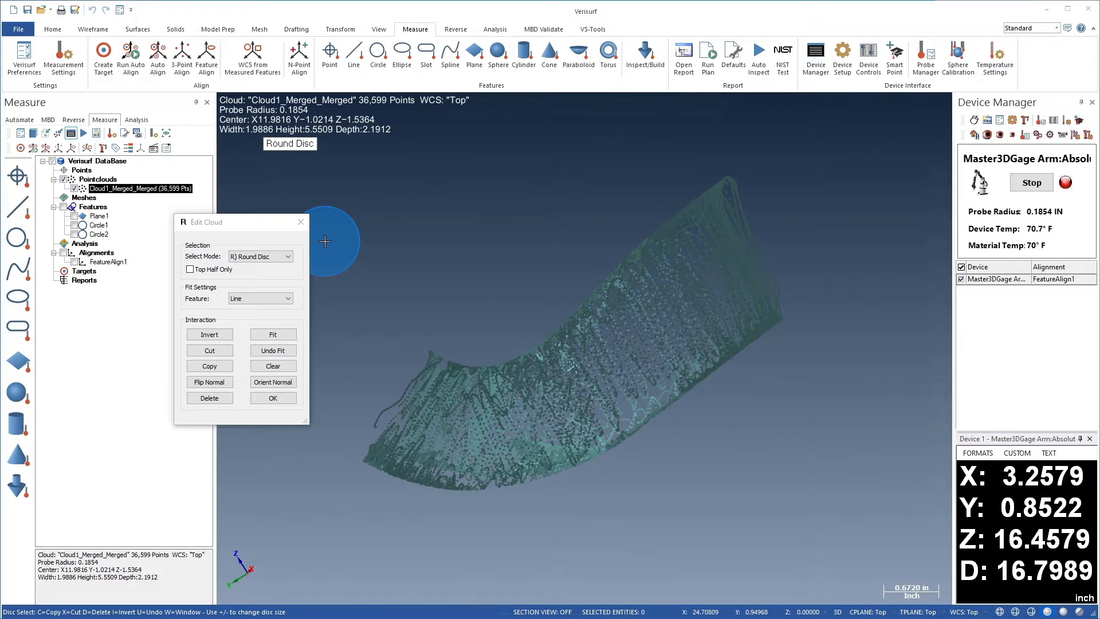
mouse_move(720, 215)
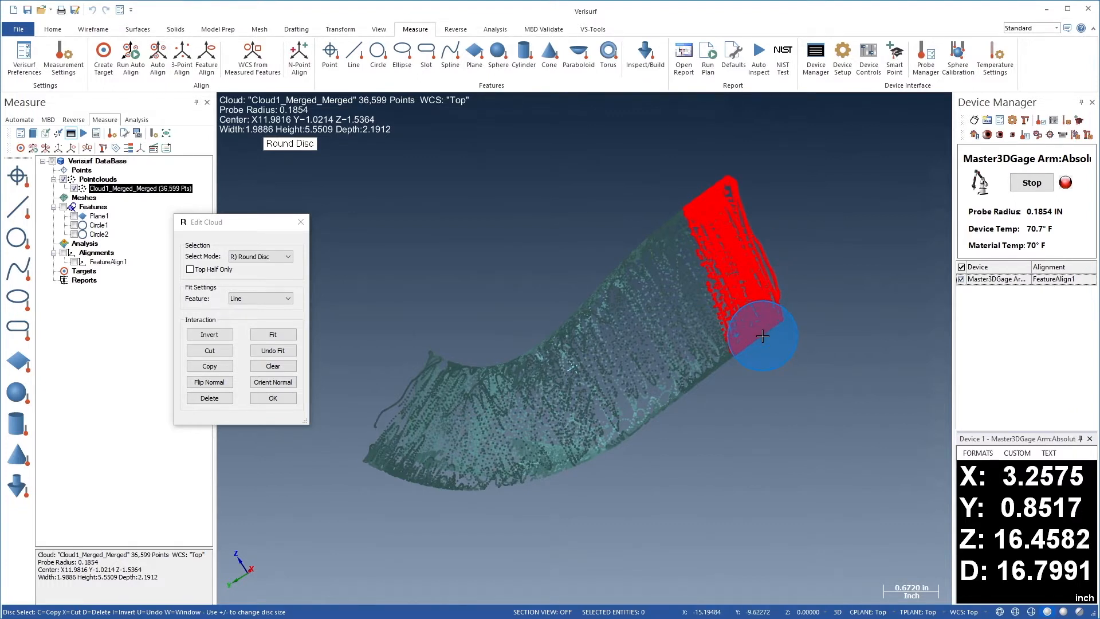
mouse_move(726, 326)
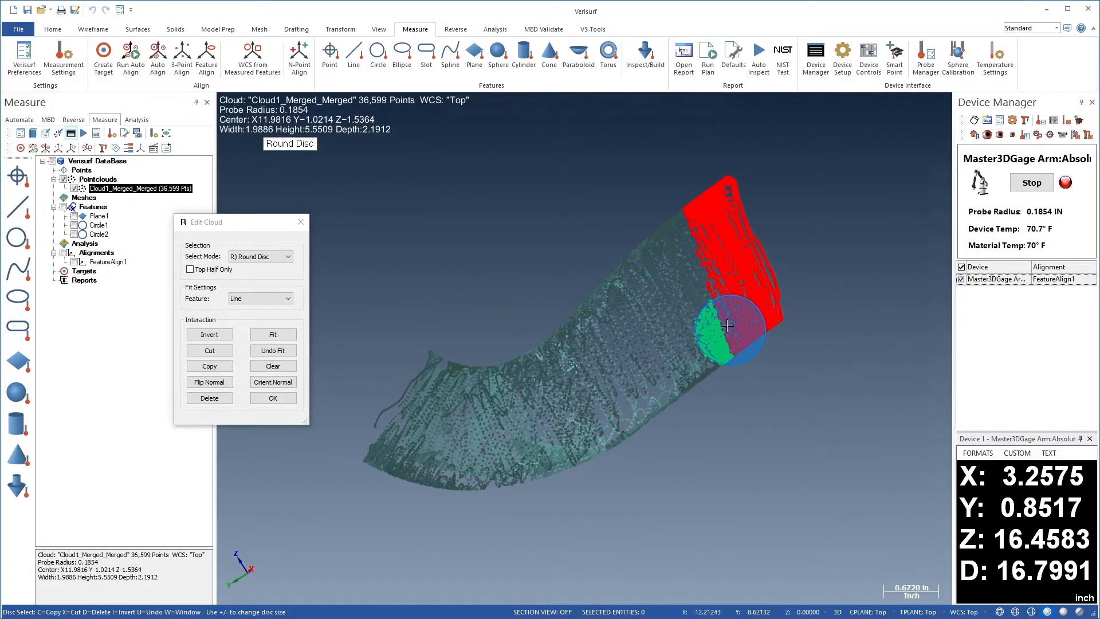
Cut the painted bands into section clouds Cut1 through Cut5, leaving 76 points in the original.
left_click(208, 350)
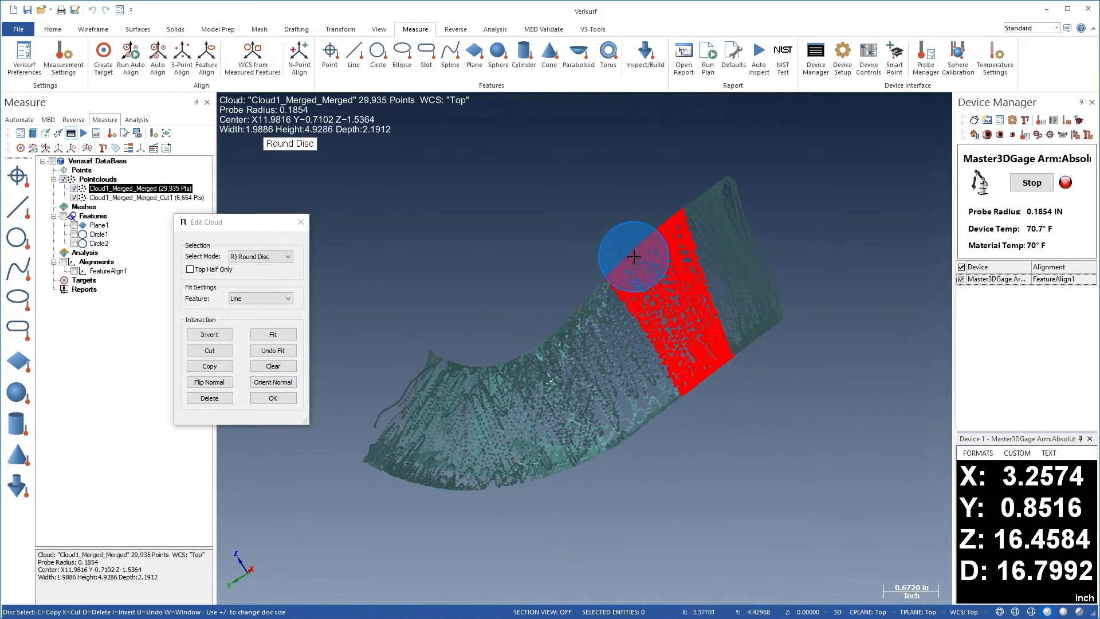
left_click(208, 350)
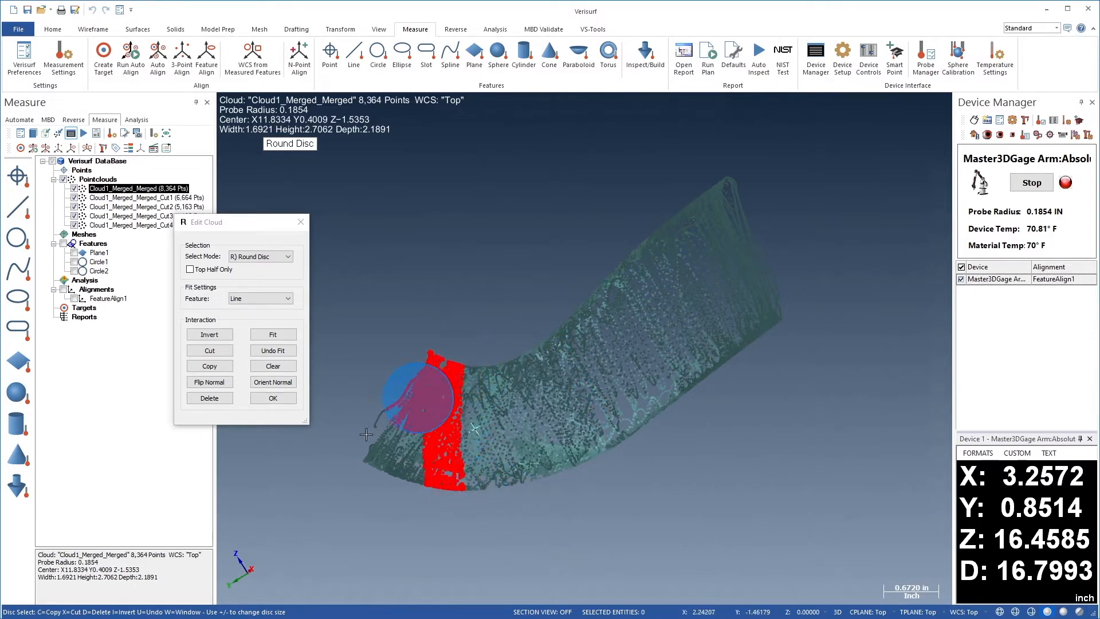
mouse_move(449, 483)
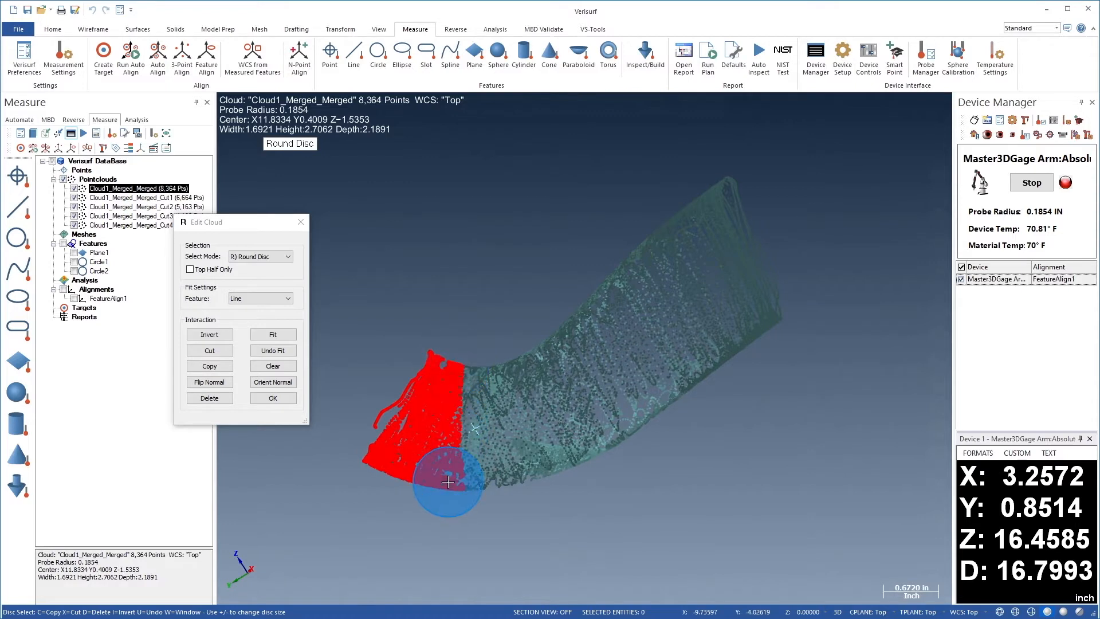
left_click(273, 398)
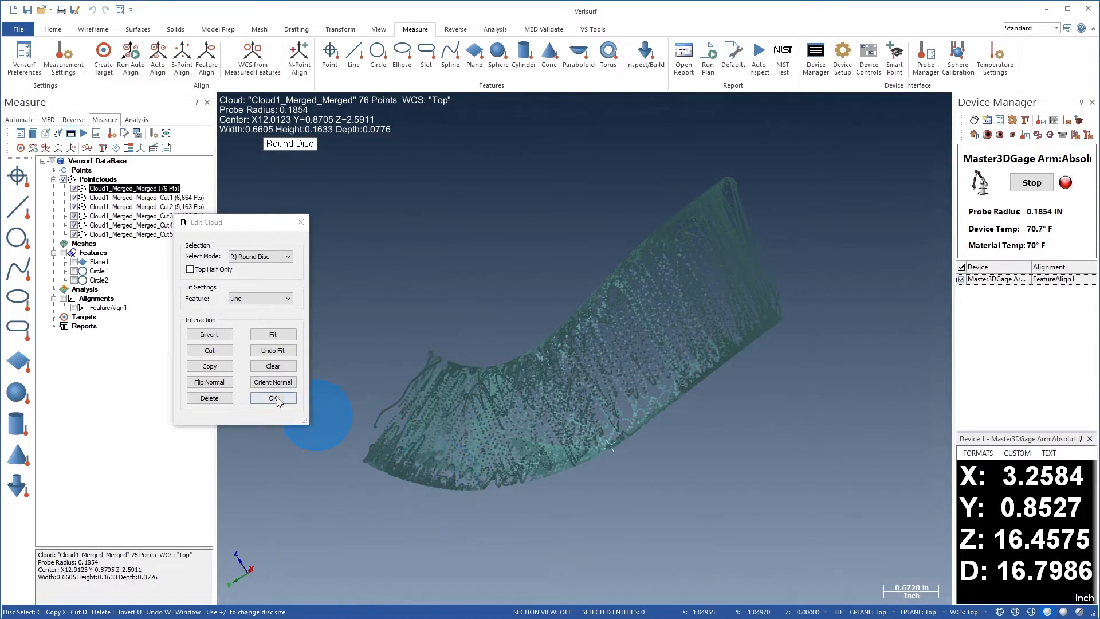
Isolate Cut5 and delete its stray points, reducing it from 8,288 to 8,131 points.
left_click(273, 397)
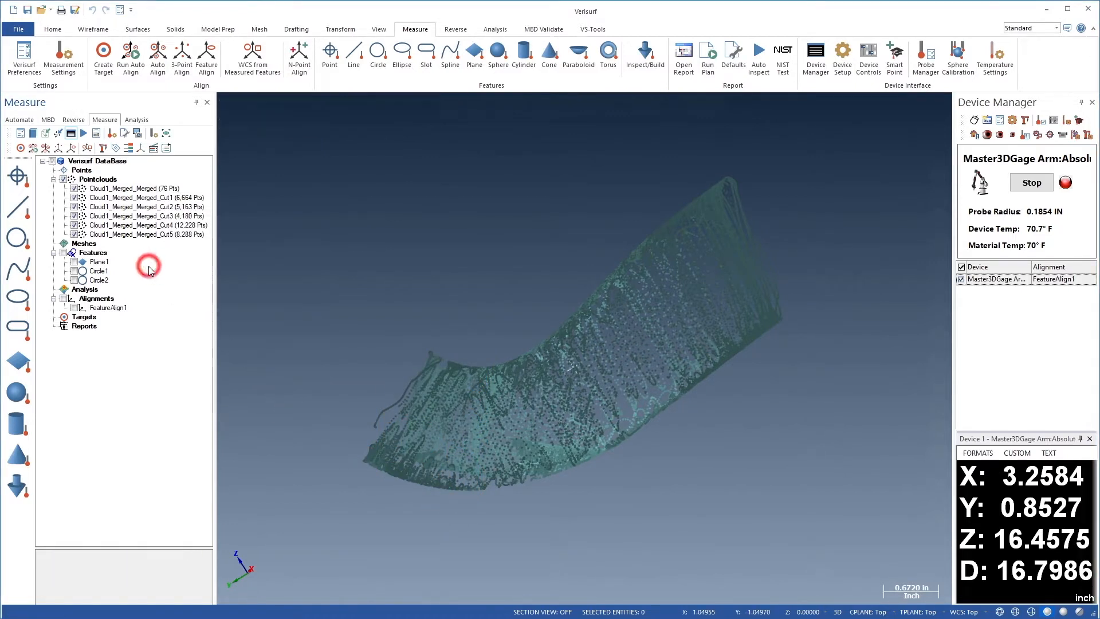
left_click(64, 180)
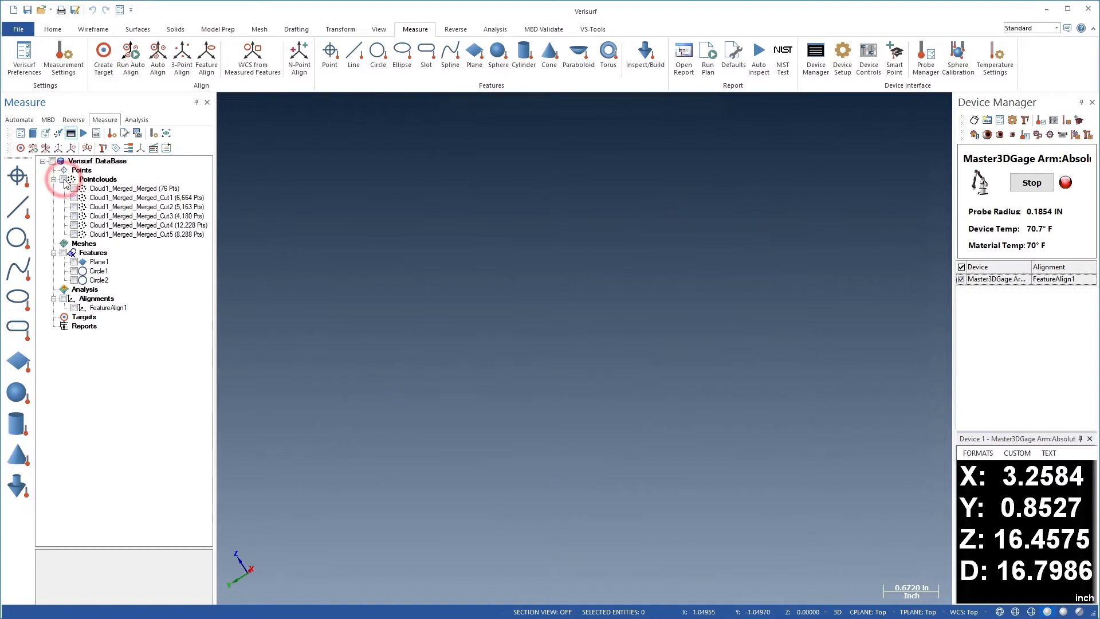
right_click(119, 234)
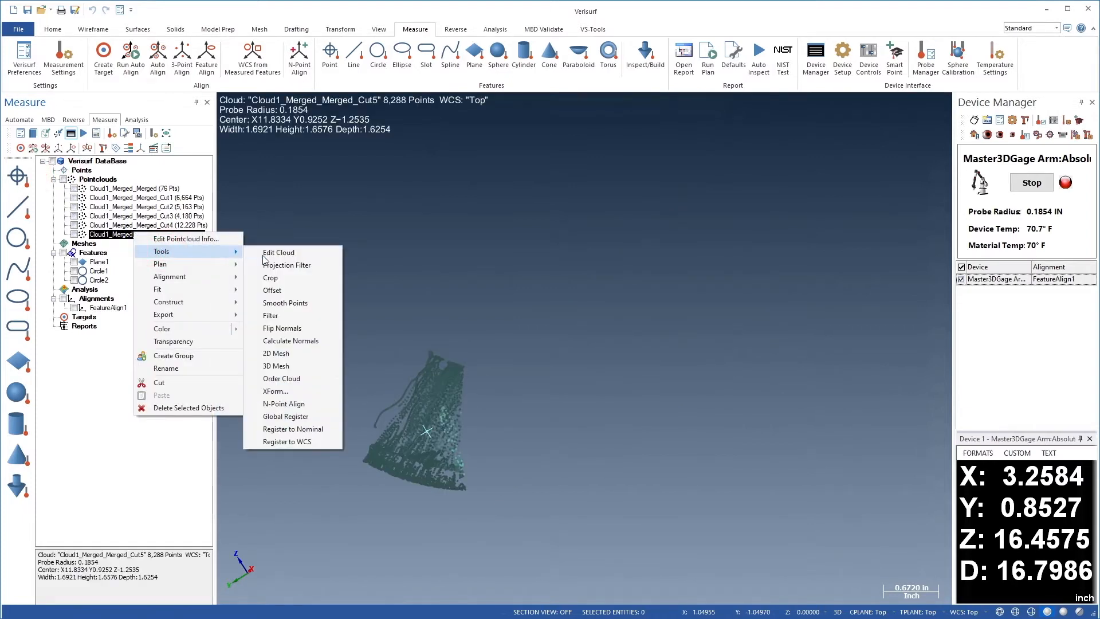
left_click(277, 252)
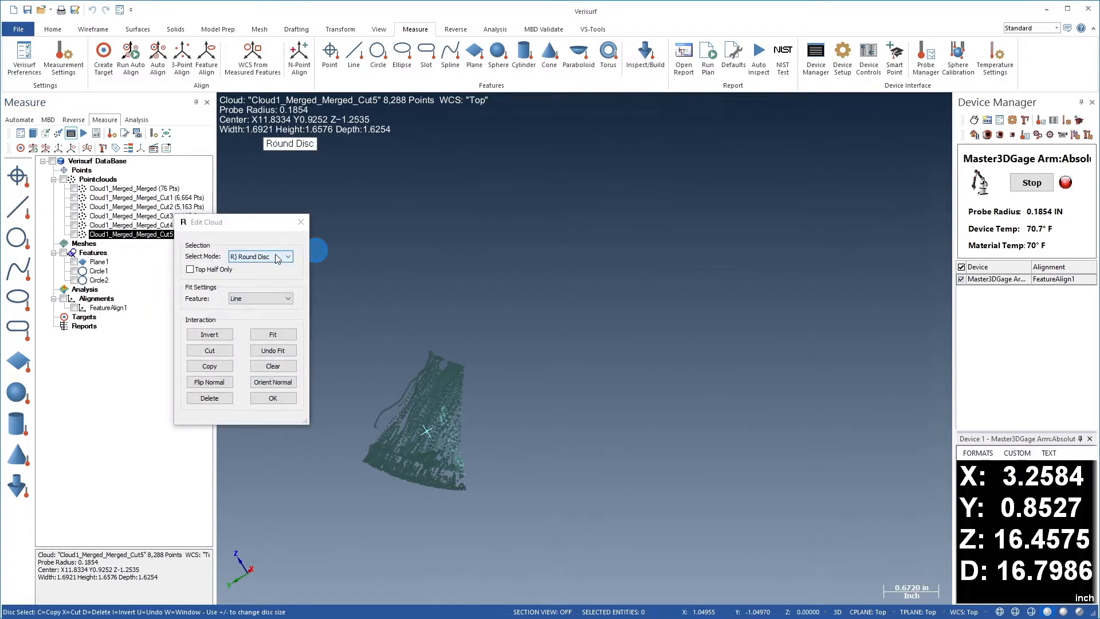
mouse_move(391, 496)
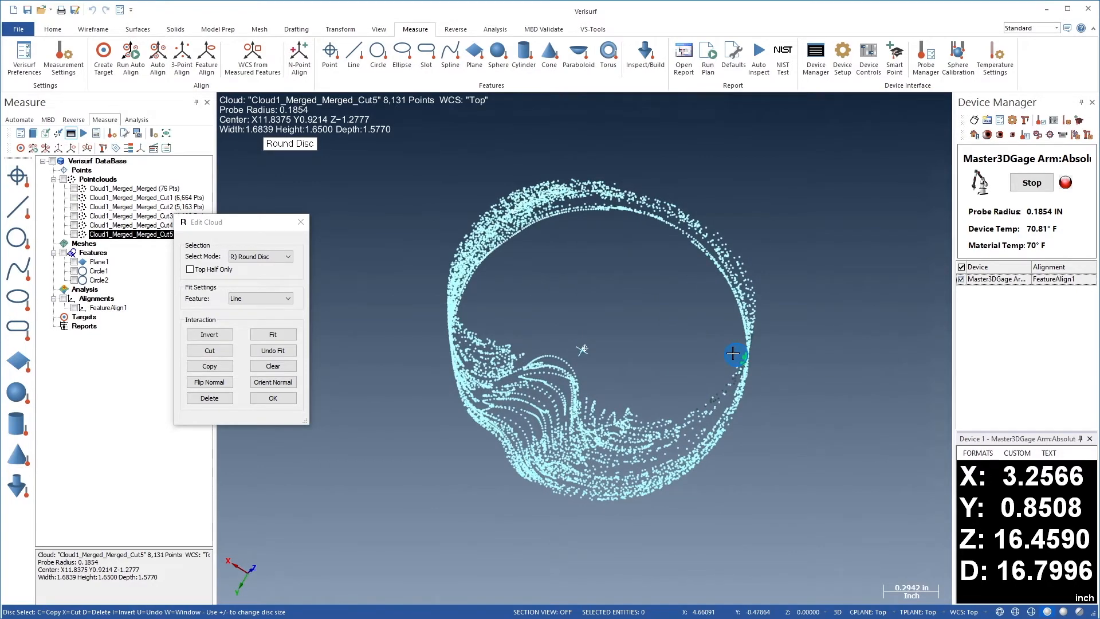
left_click(273, 398)
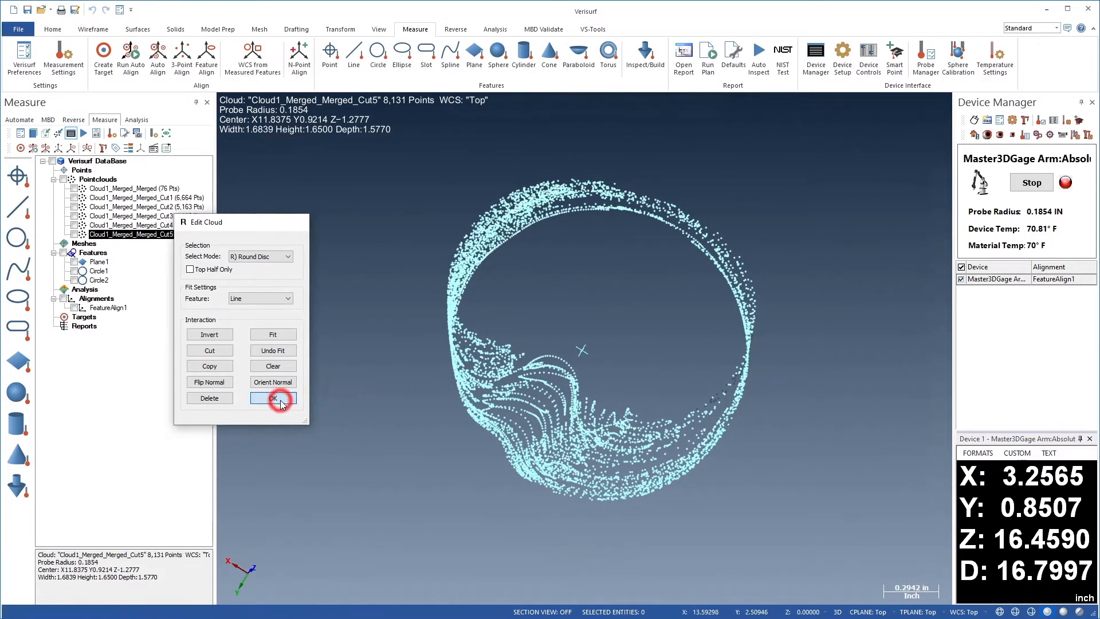
Finish Cut5 and begin editing the Cut4 section cloud.
left_click(272, 398)
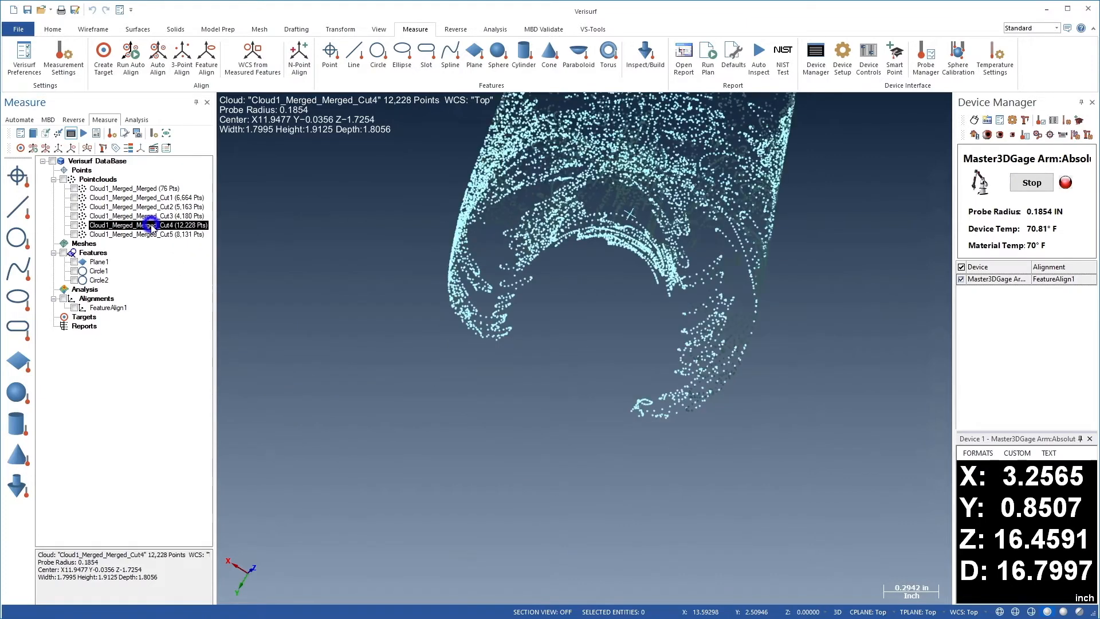
right_click(137, 225)
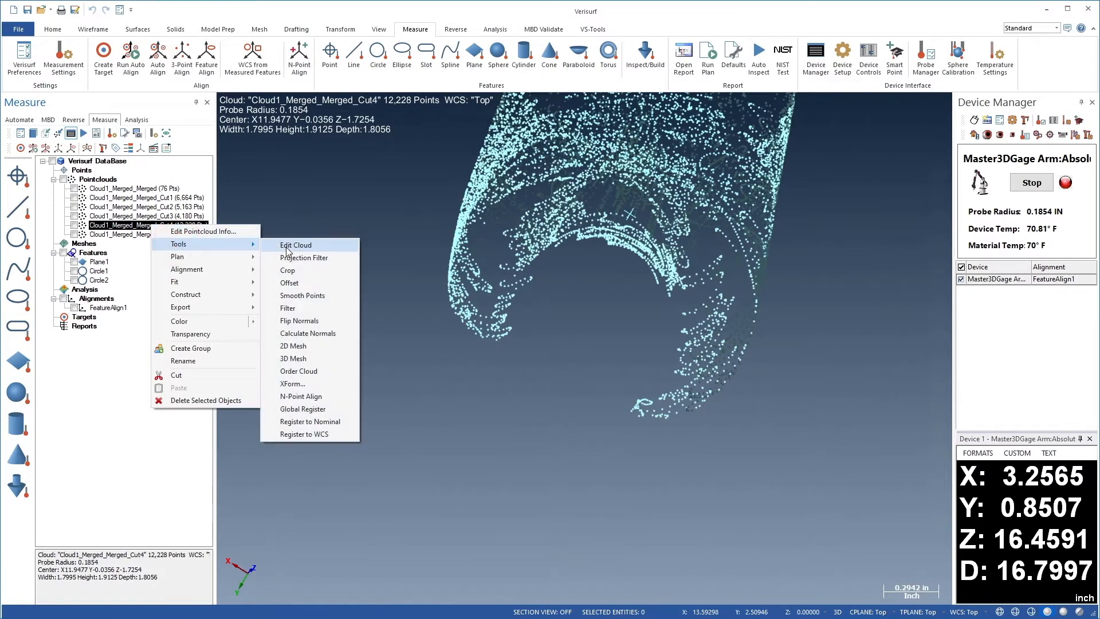
left_click(296, 244)
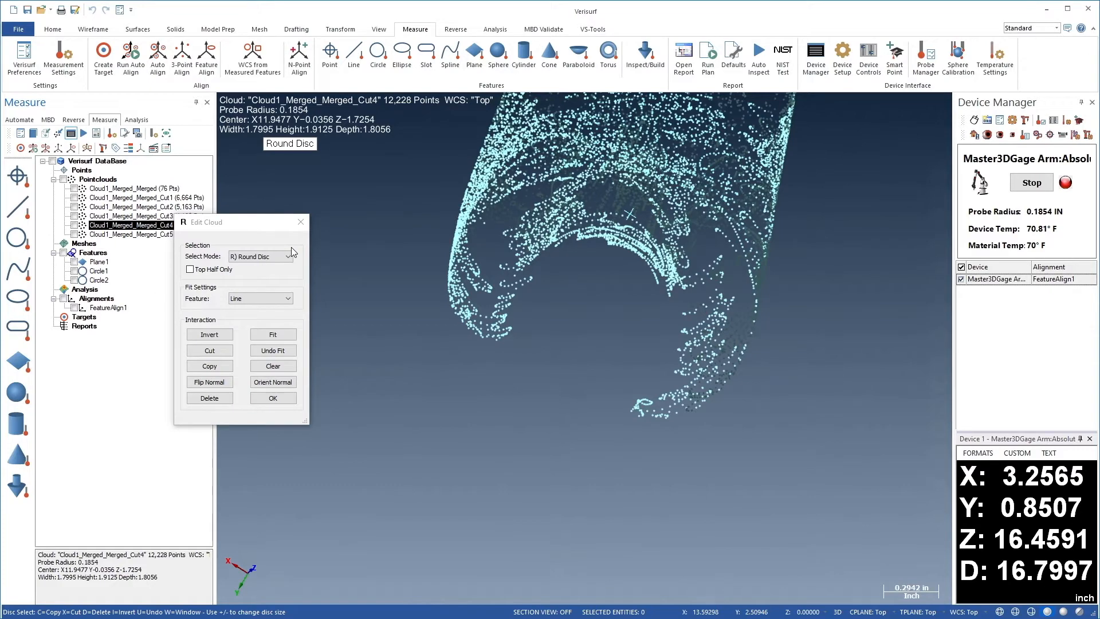
mouse_move(676, 299)
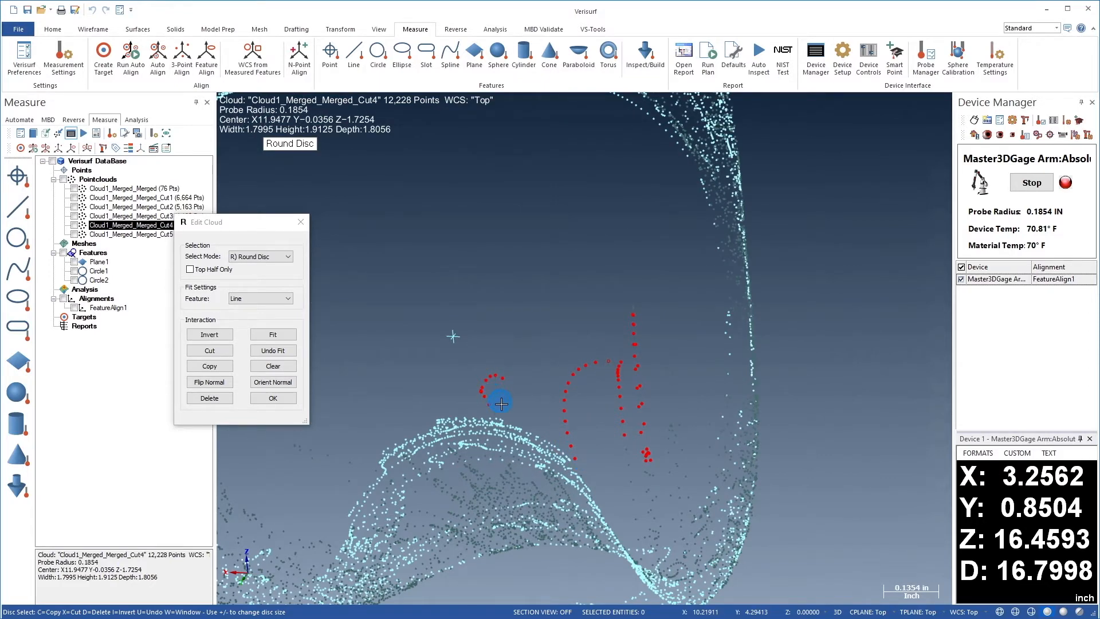
mouse_move(691, 330)
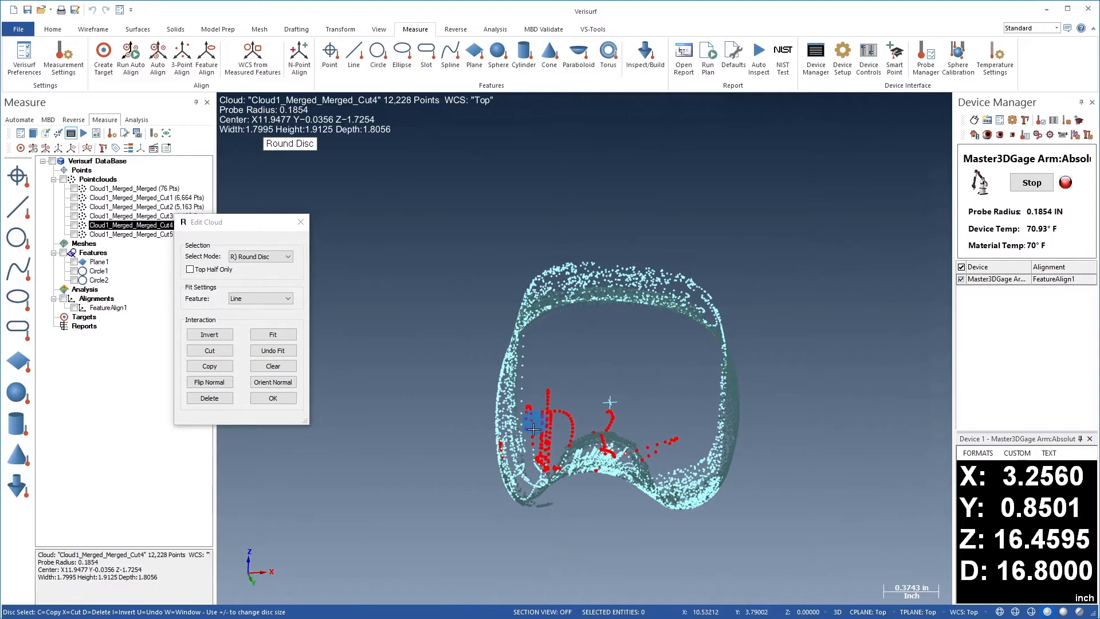
mouse_move(542, 461)
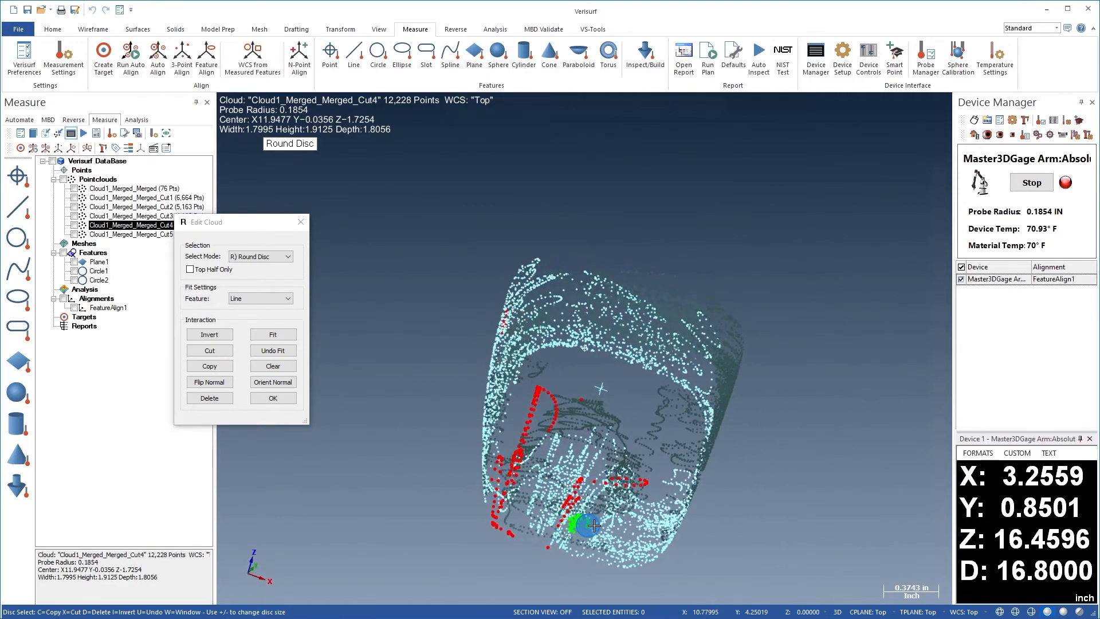
scroll("up", 3)
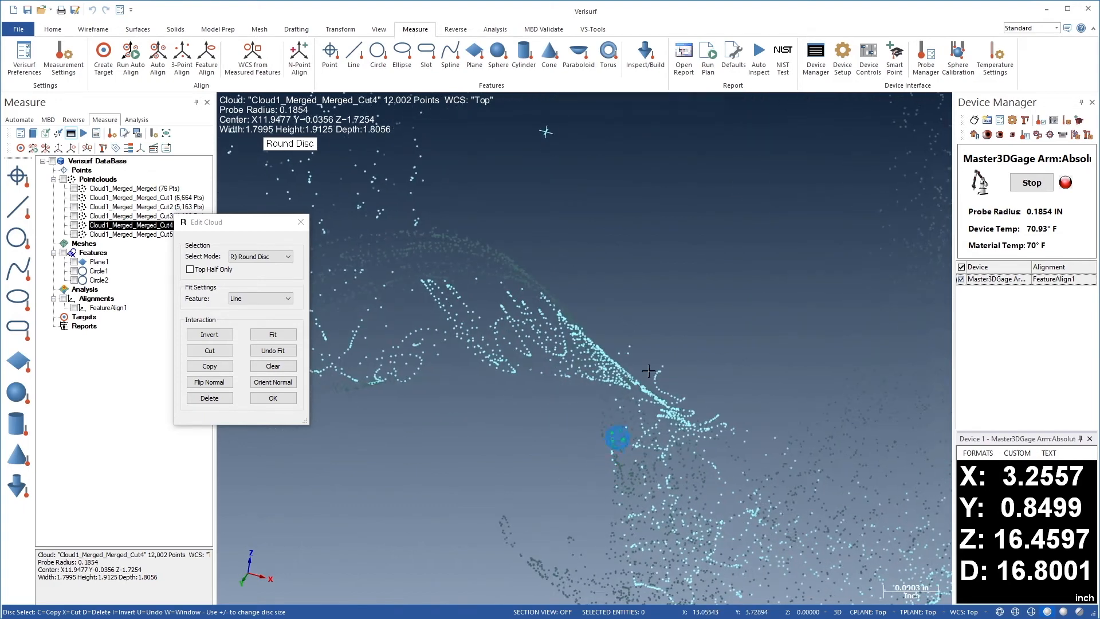
mouse_move(627, 351)
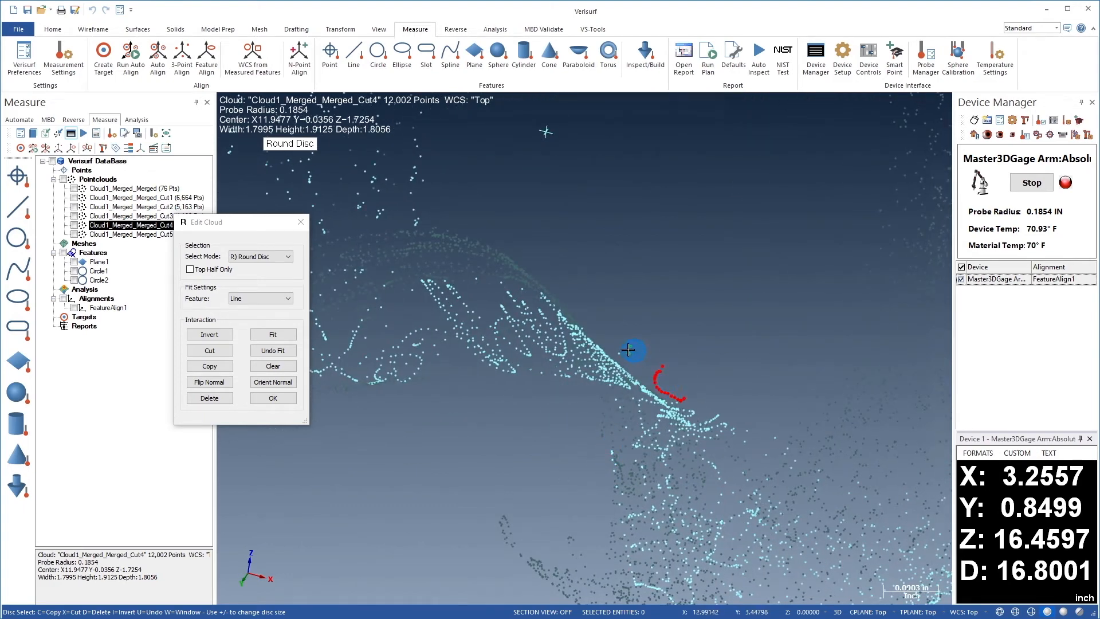
mouse_move(691, 402)
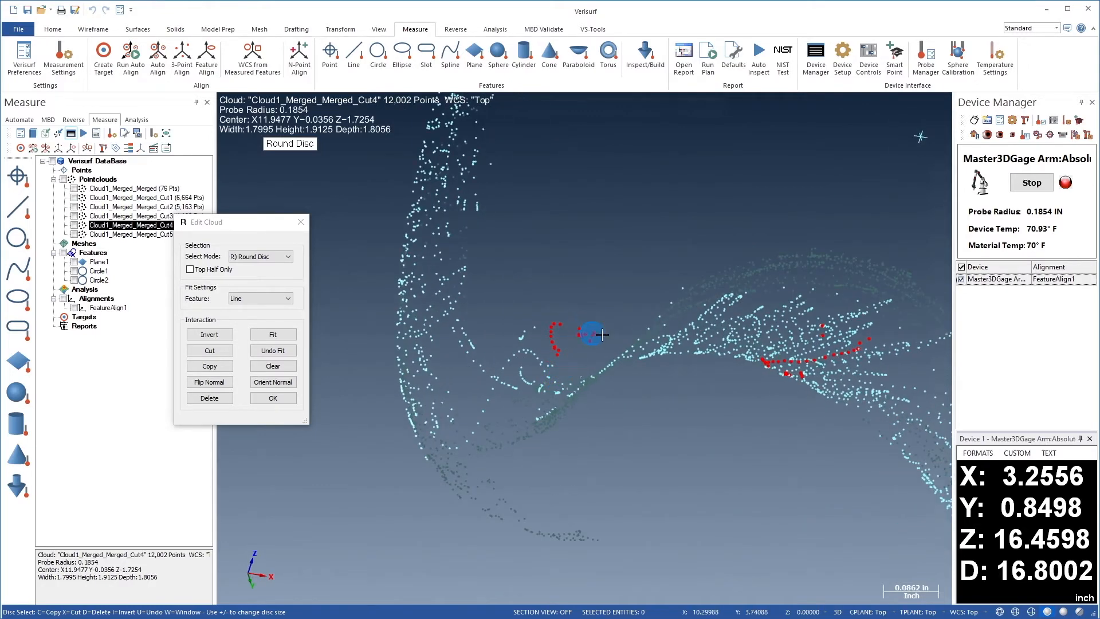
mouse_move(519, 335)
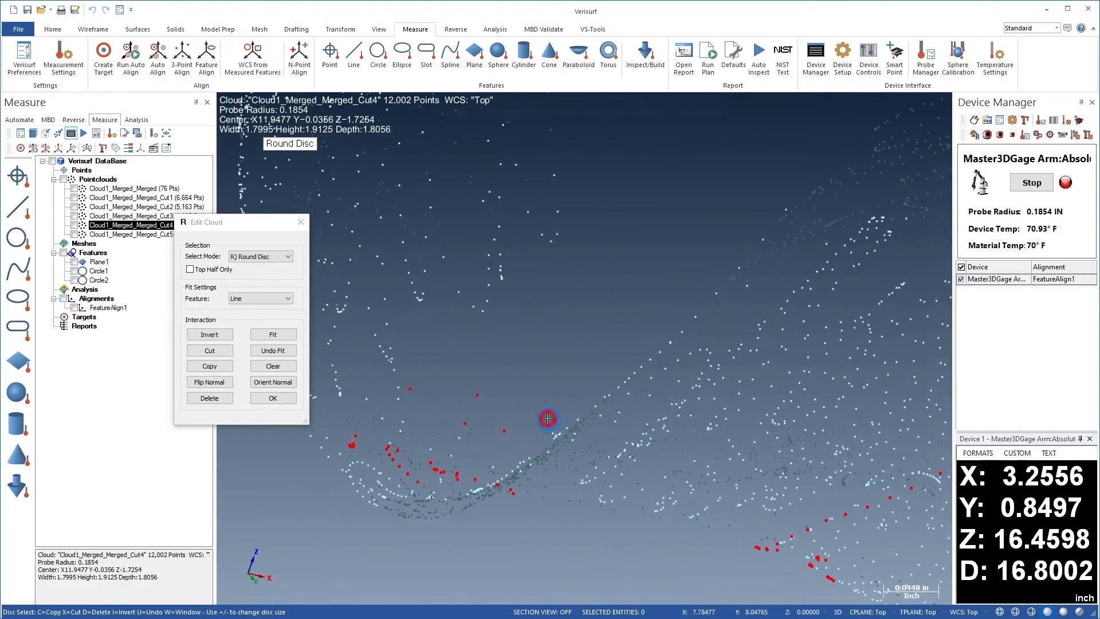
mouse_move(388, 415)
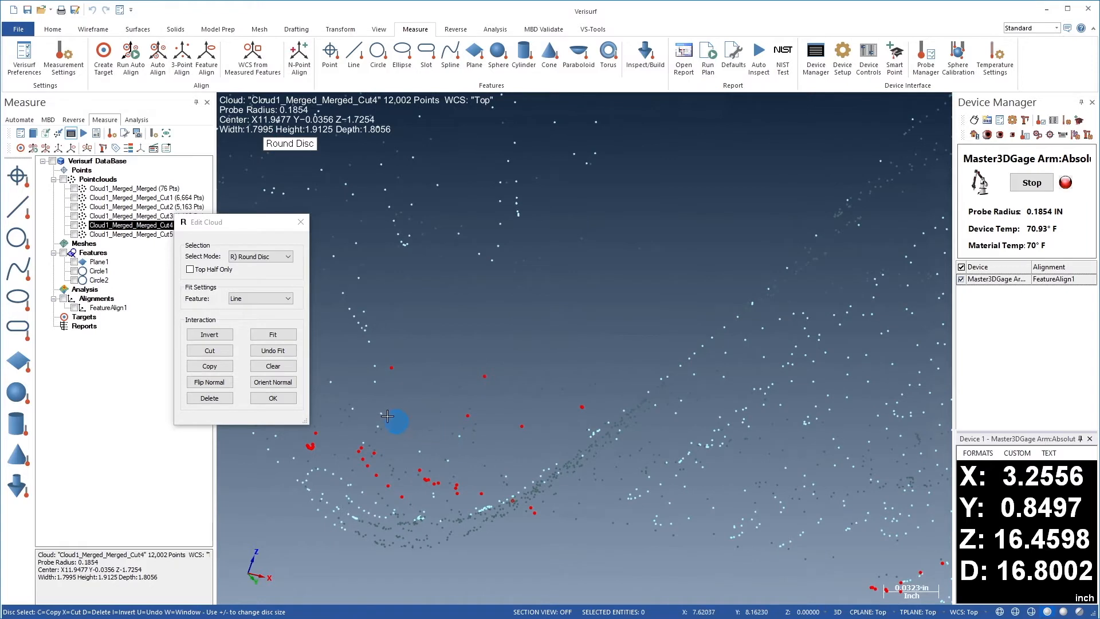
mouse_move(375, 374)
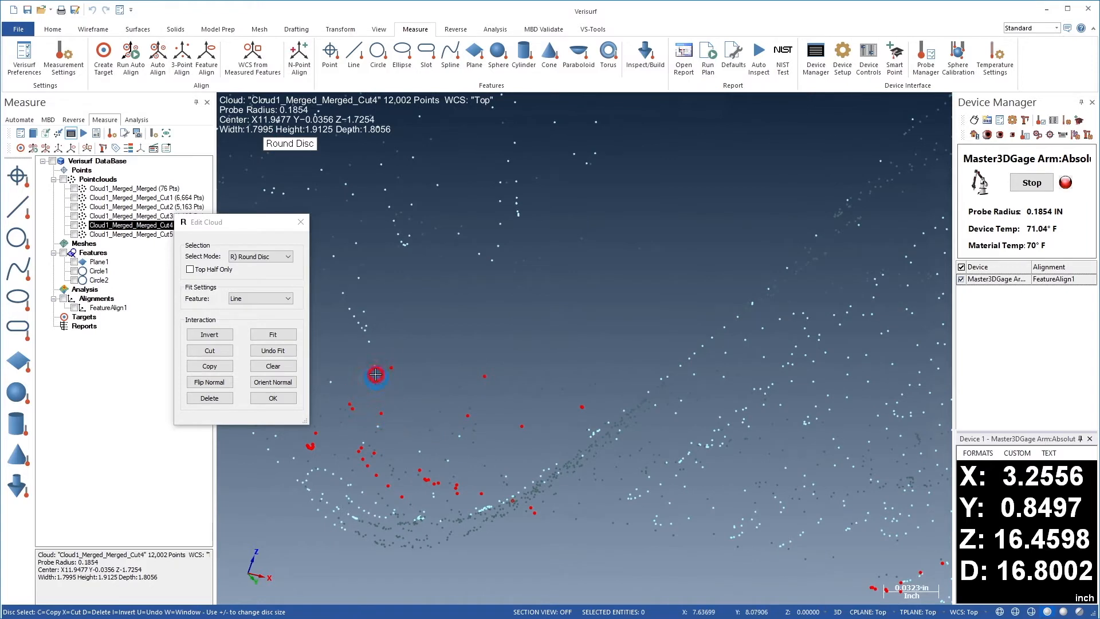
mouse_move(330, 392)
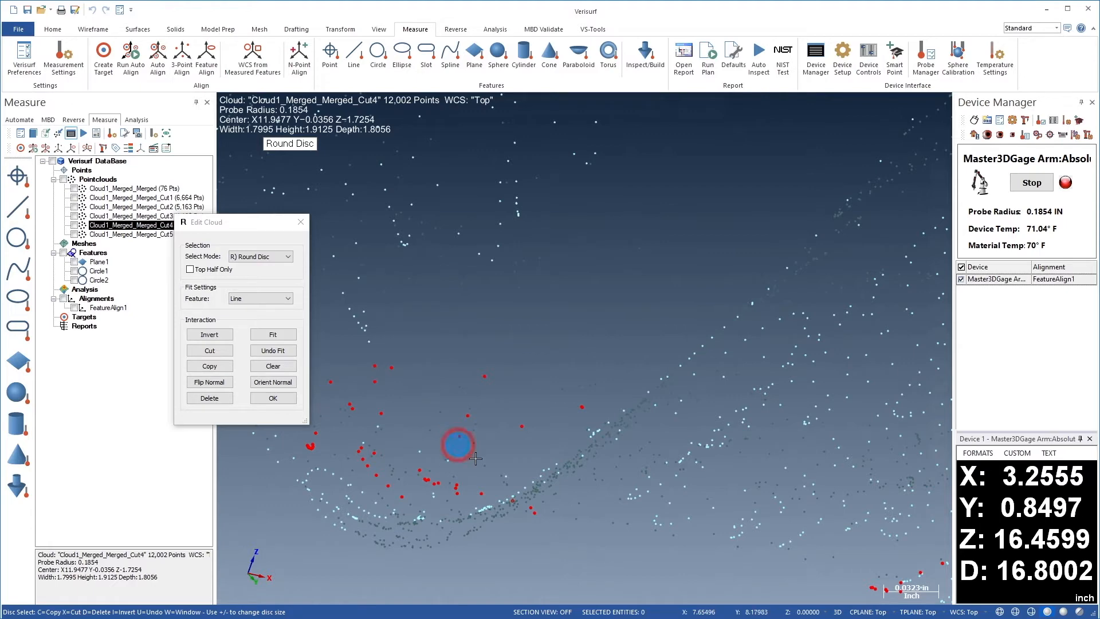
mouse_move(423, 452)
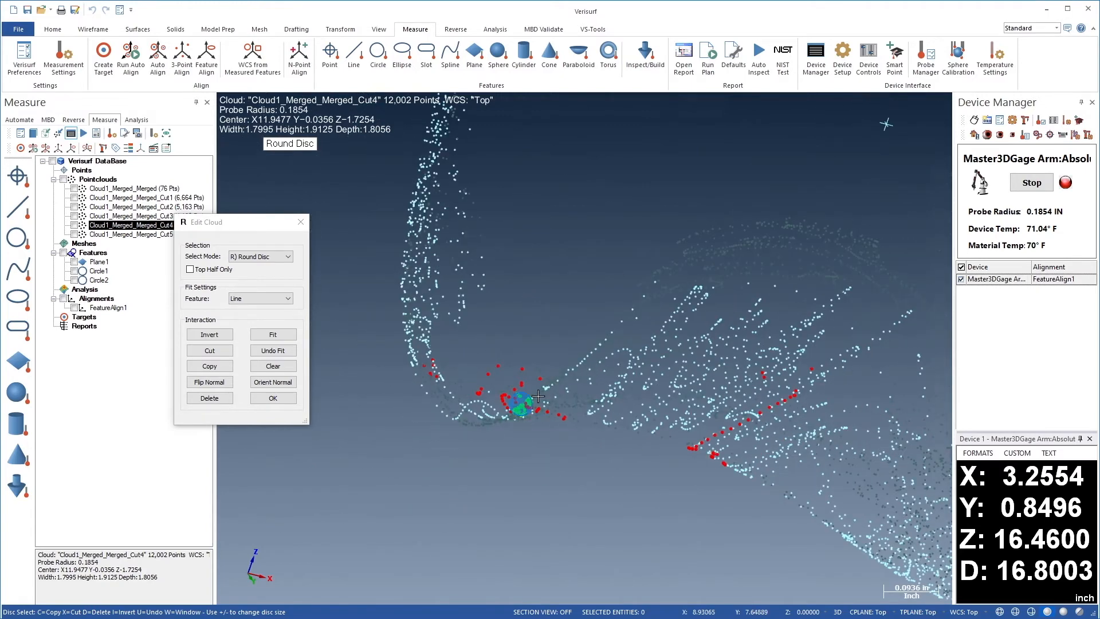
Delete the stray outliers on Cut4, reducing it from 12,002 to 11,916 points.
left_click(209, 397)
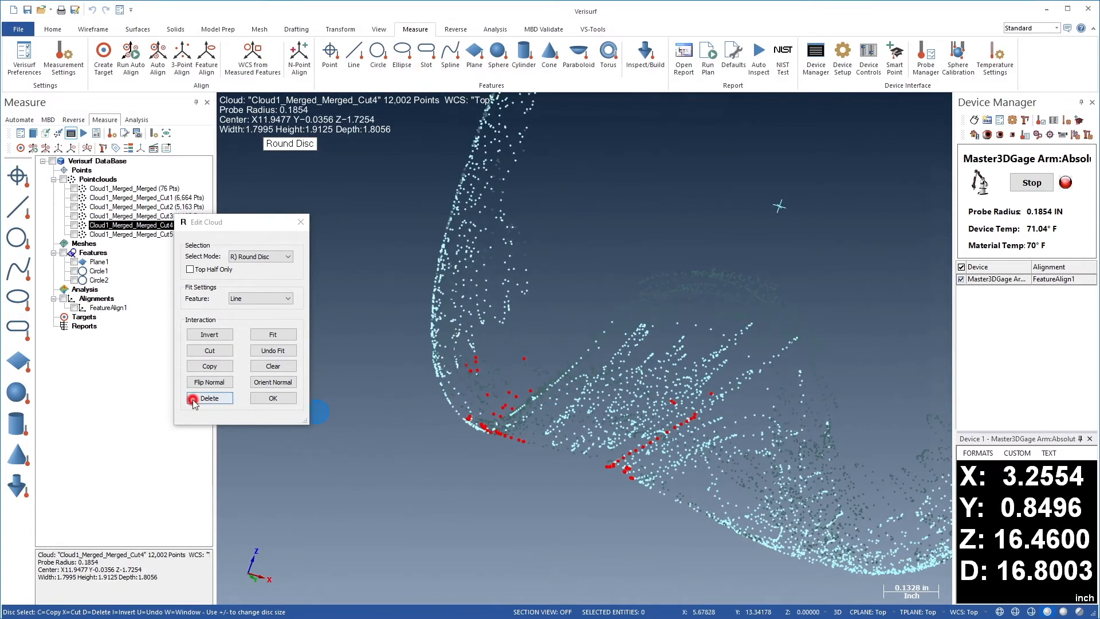
left_click(209, 398)
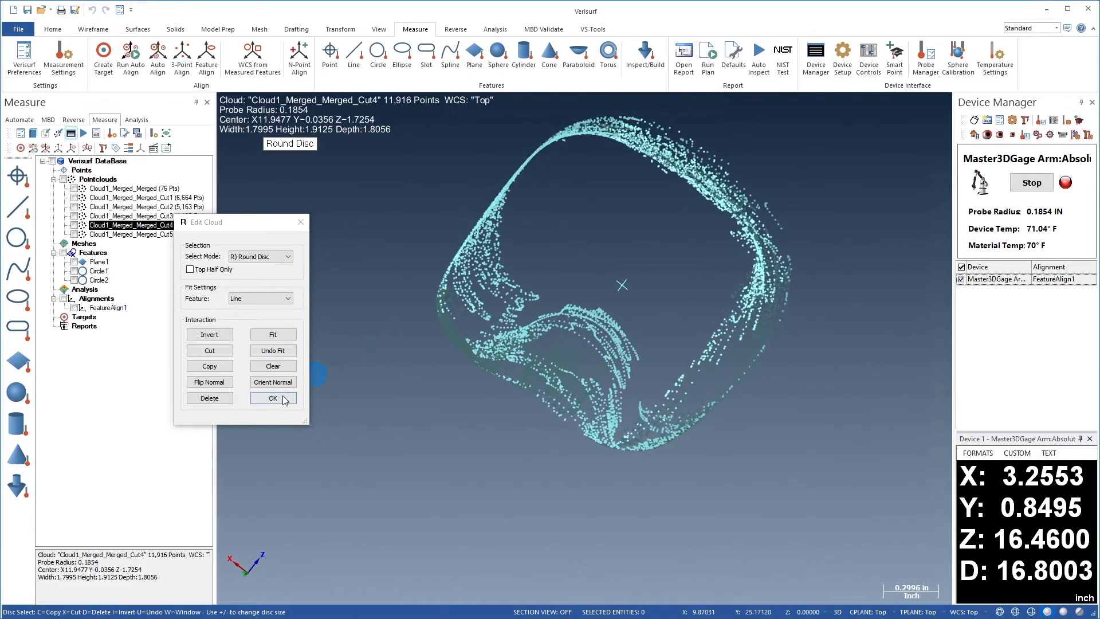
left_click(273, 397)
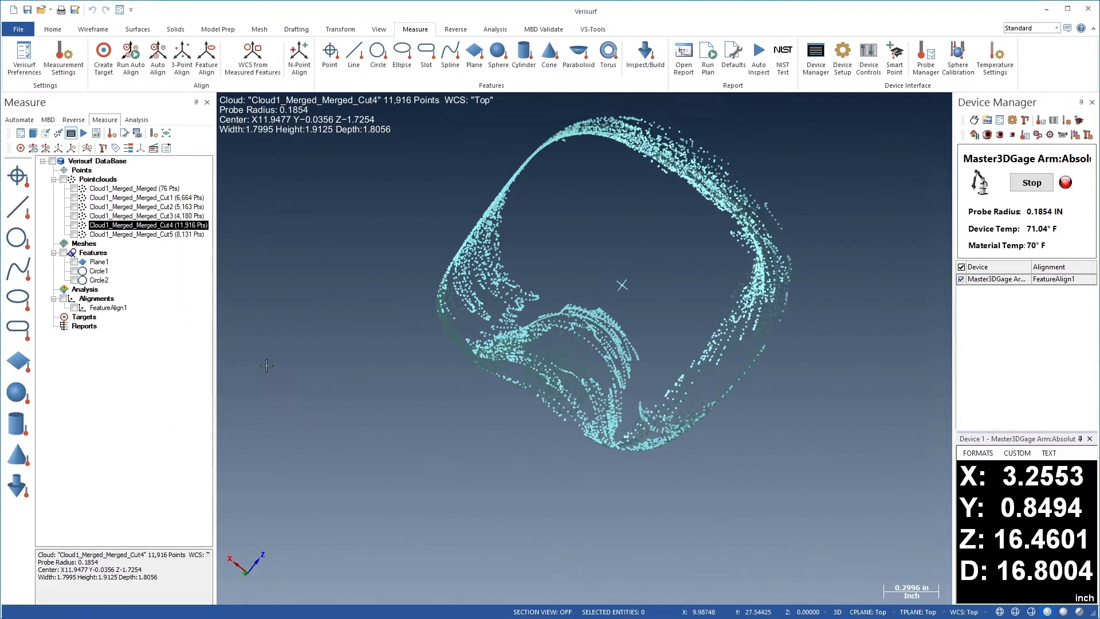
Delete the interior stray points on Cut3, reducing it from 4,180 to 4,148 points.
right_click(148, 215)
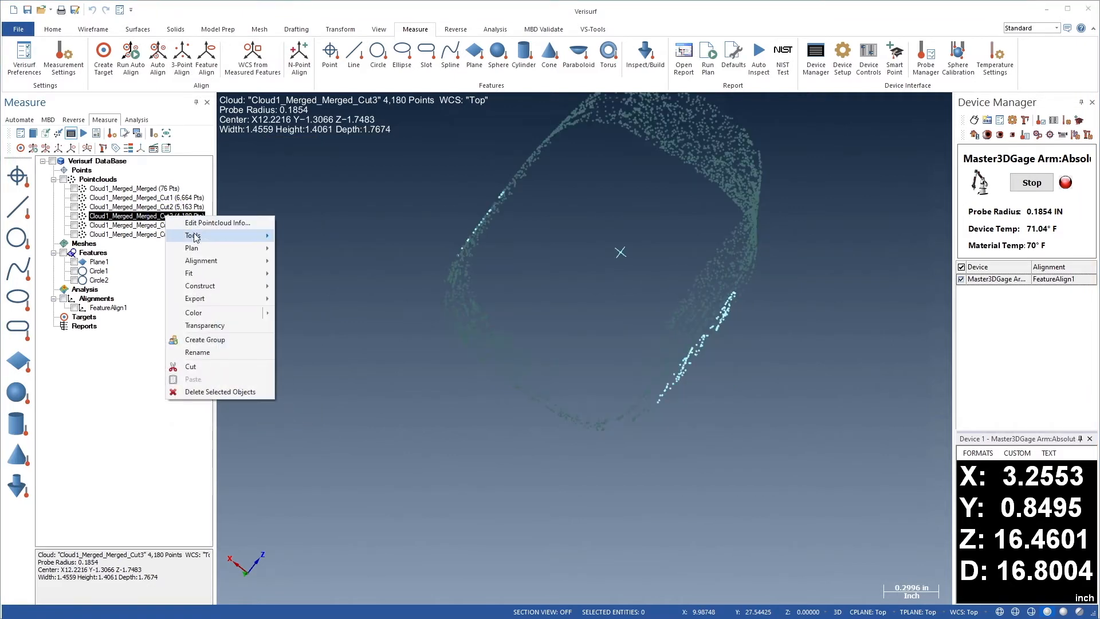
left_click(195, 234)
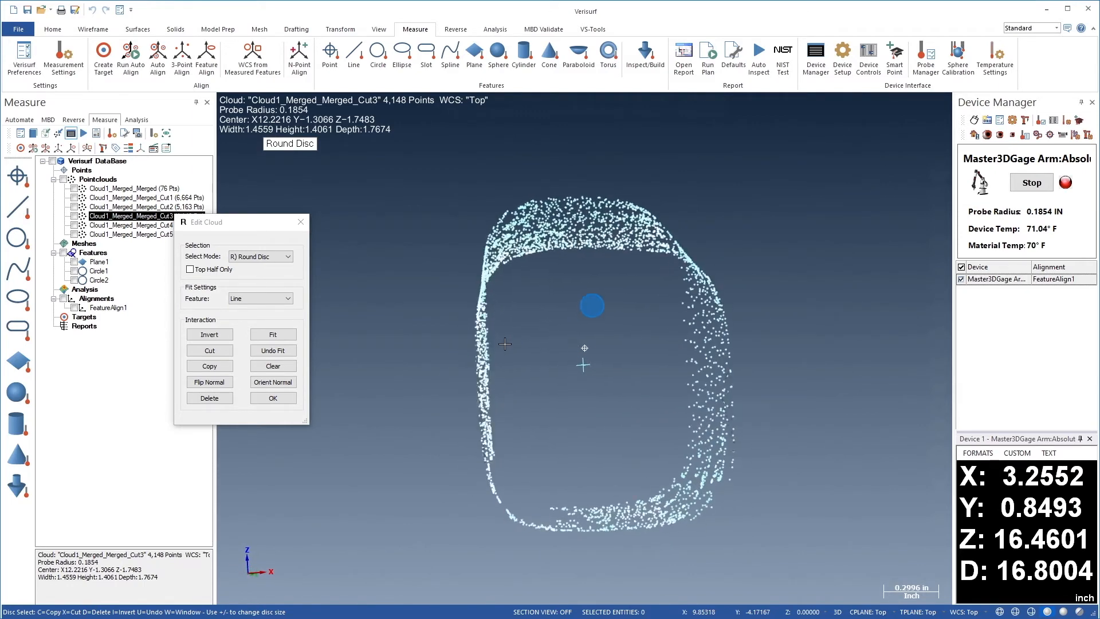
left_click(273, 398)
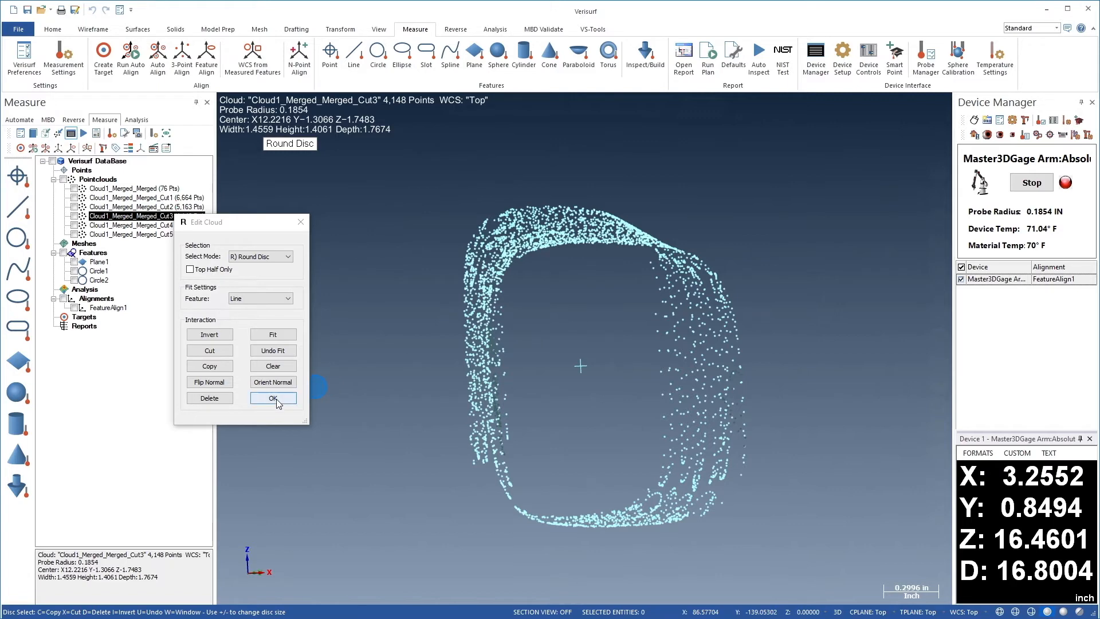
left_click(273, 397)
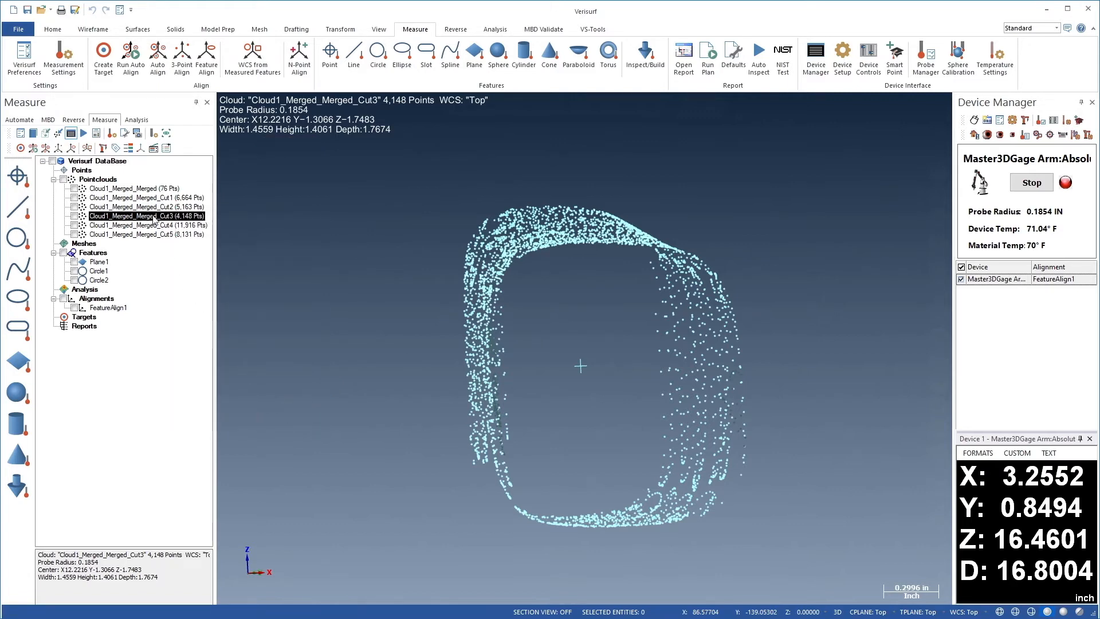
right_click(136, 206)
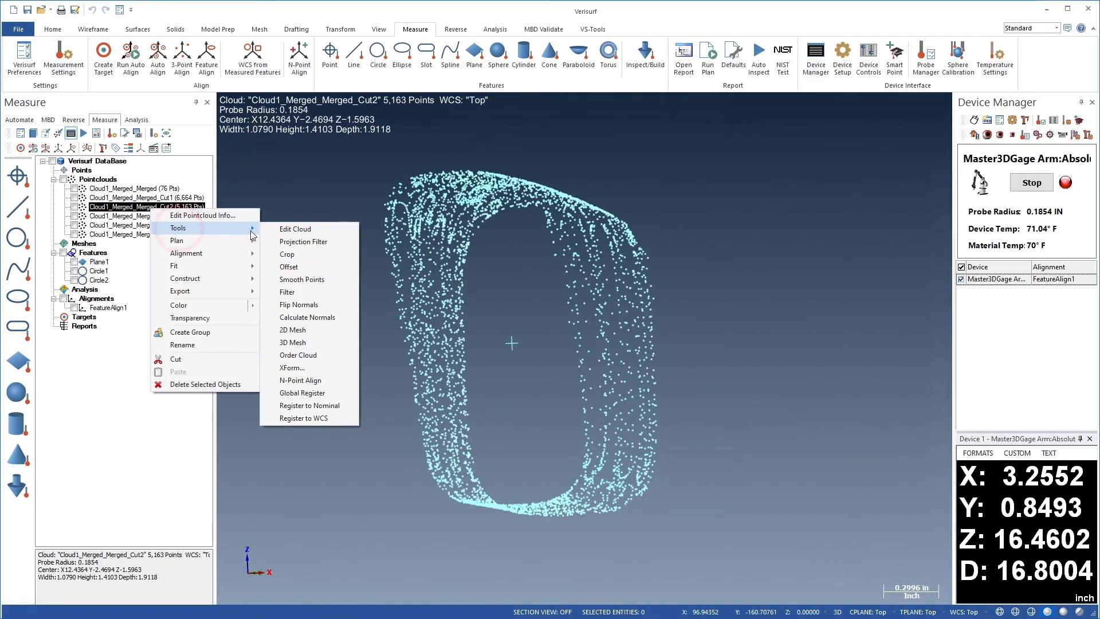
left_click(294, 229)
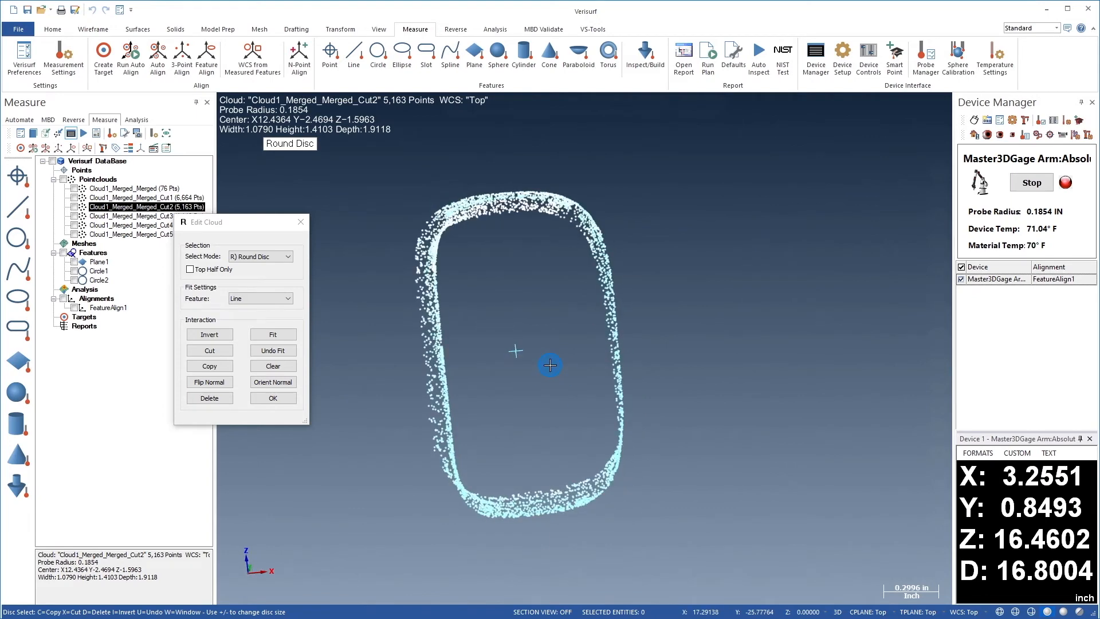
mouse_move(493, 369)
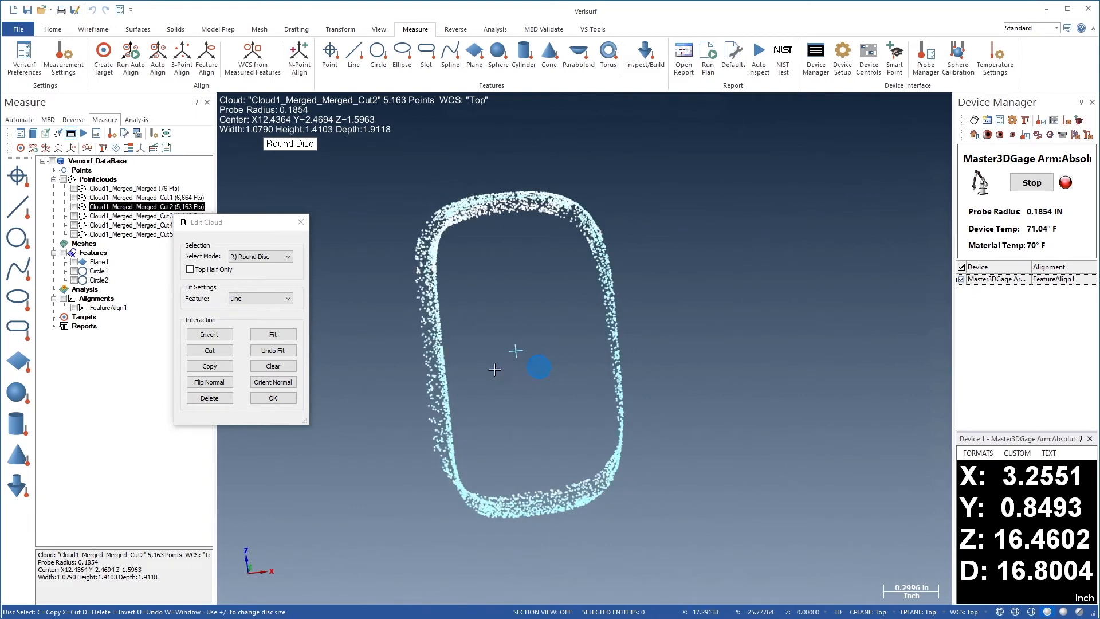
left_click(272, 397)
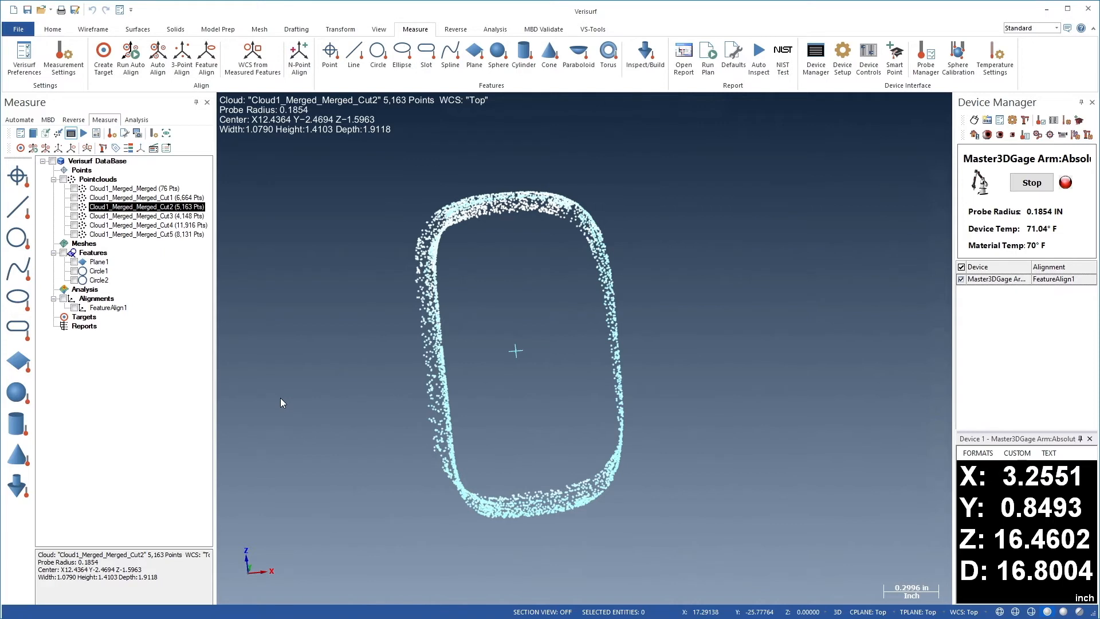
right_click(130, 197)
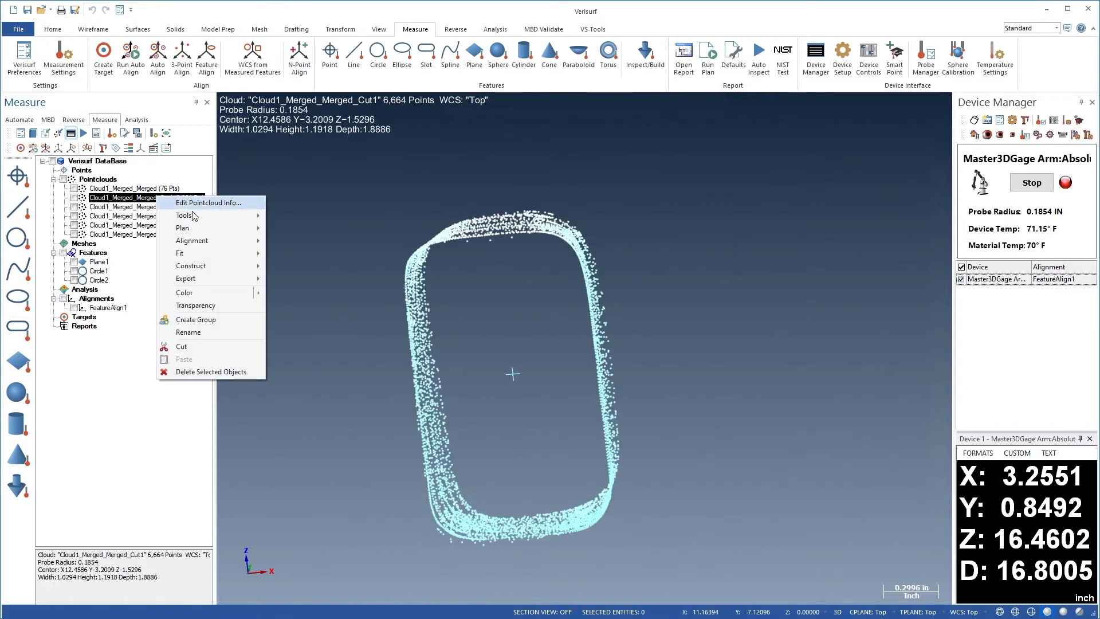
Delete the outliers on Cut1, reducing it from 6,664 to 6,635 points.
left_click(207, 203)
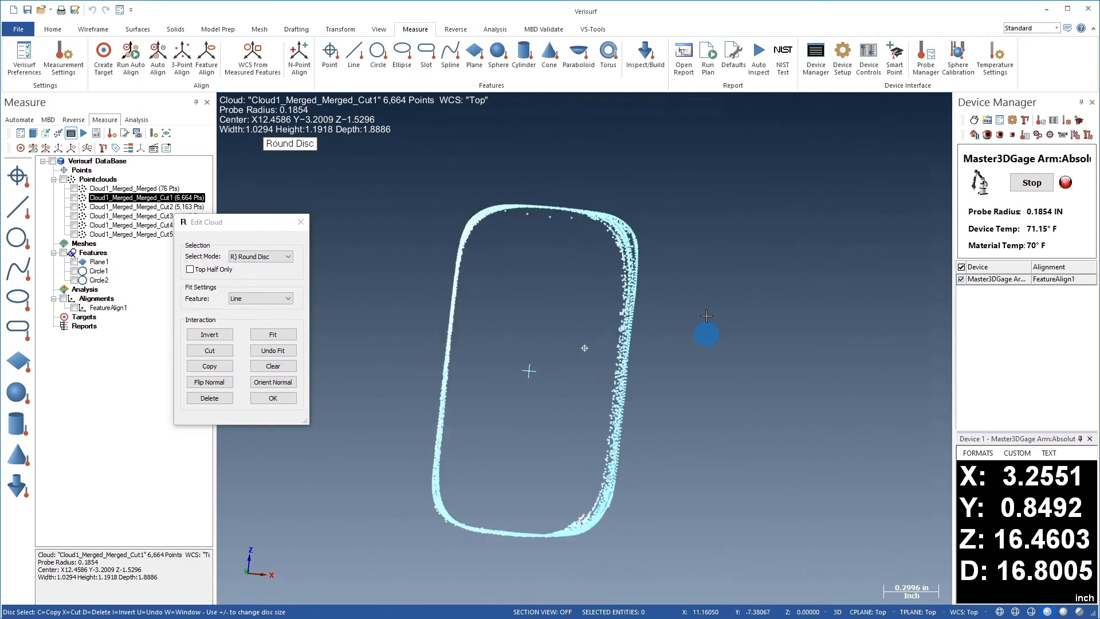
scroll("up", 3)
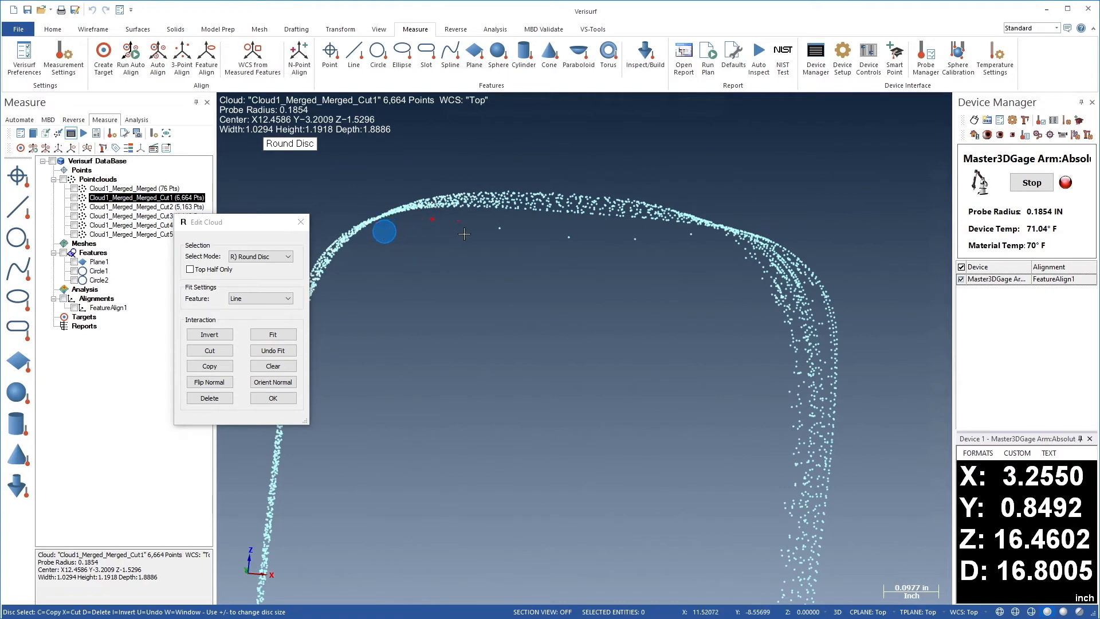
mouse_move(684, 239)
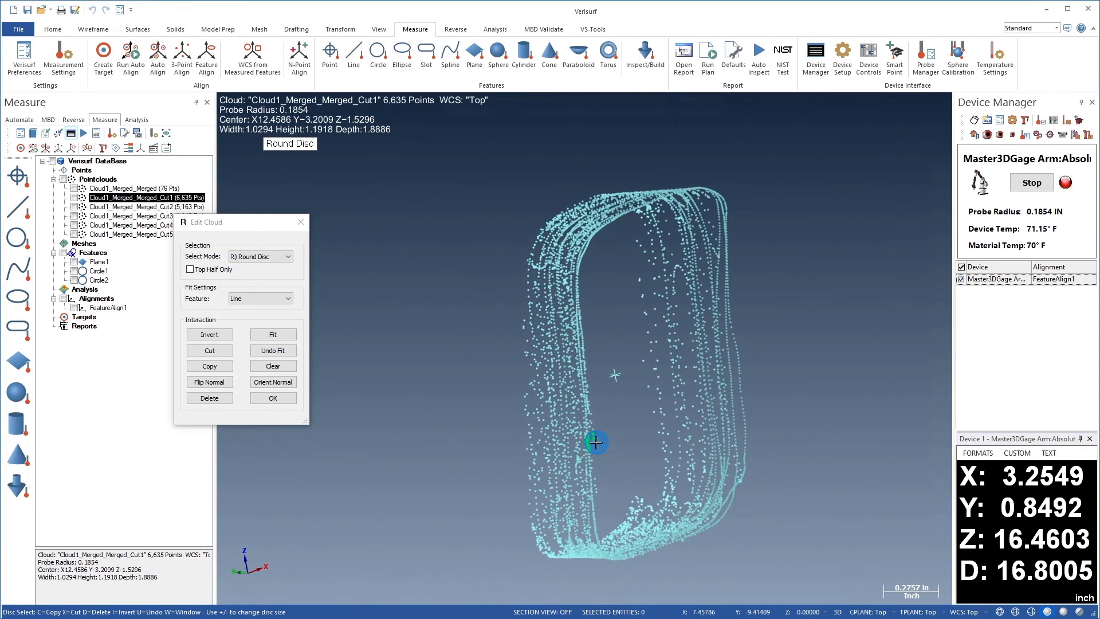
left_click(272, 398)
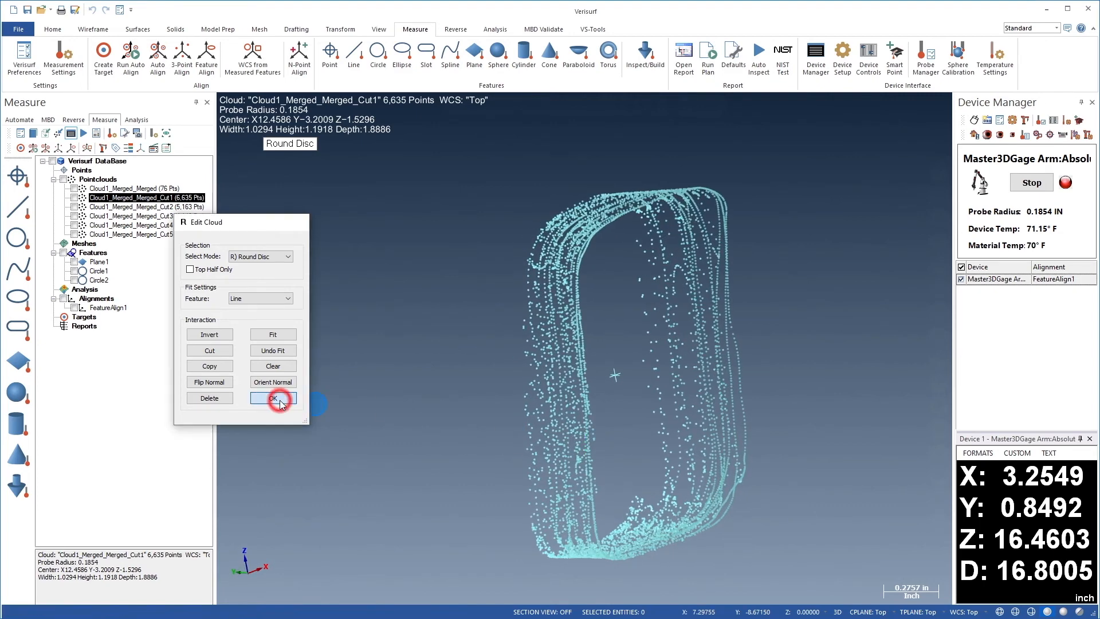
left_click(272, 399)
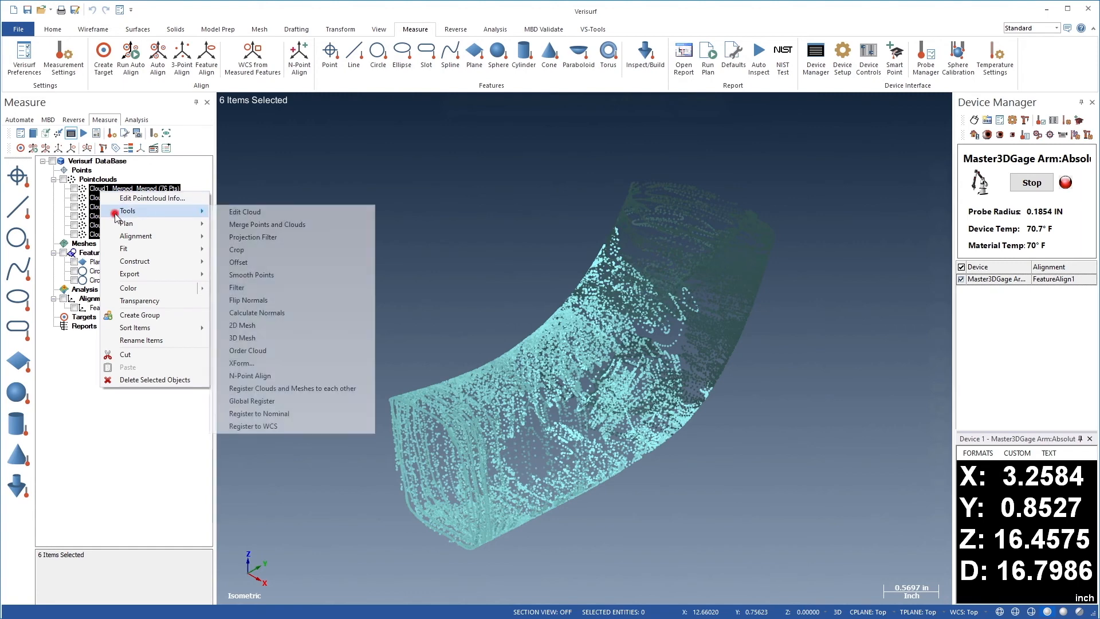
Merge the six section clouds into one via Merge Points and Clouds.
left_click(267, 224)
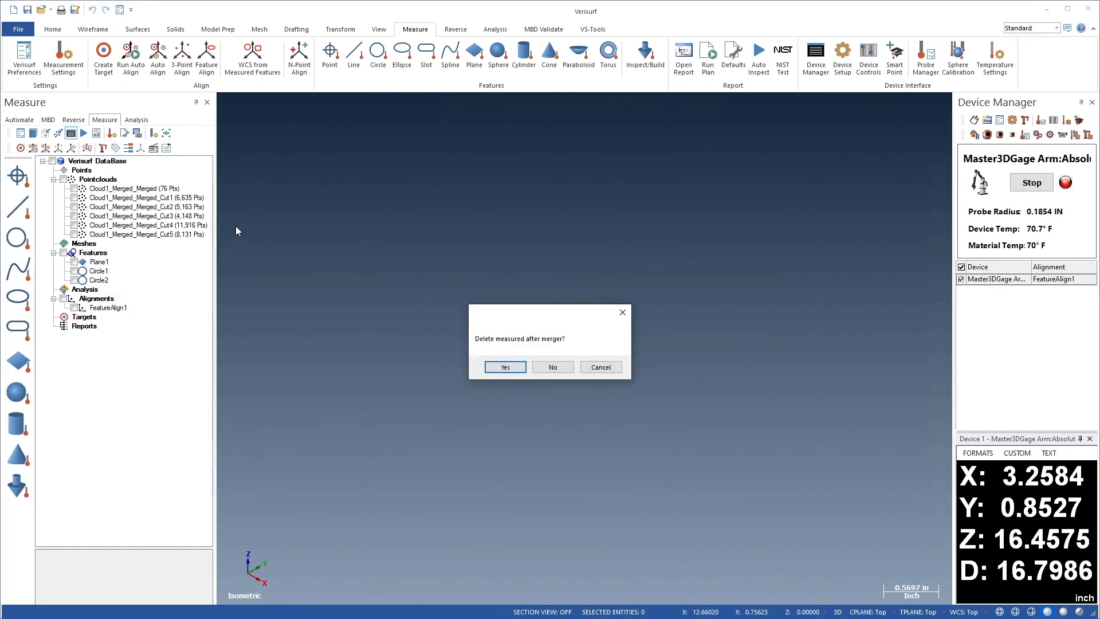
mouse_move(429, 336)
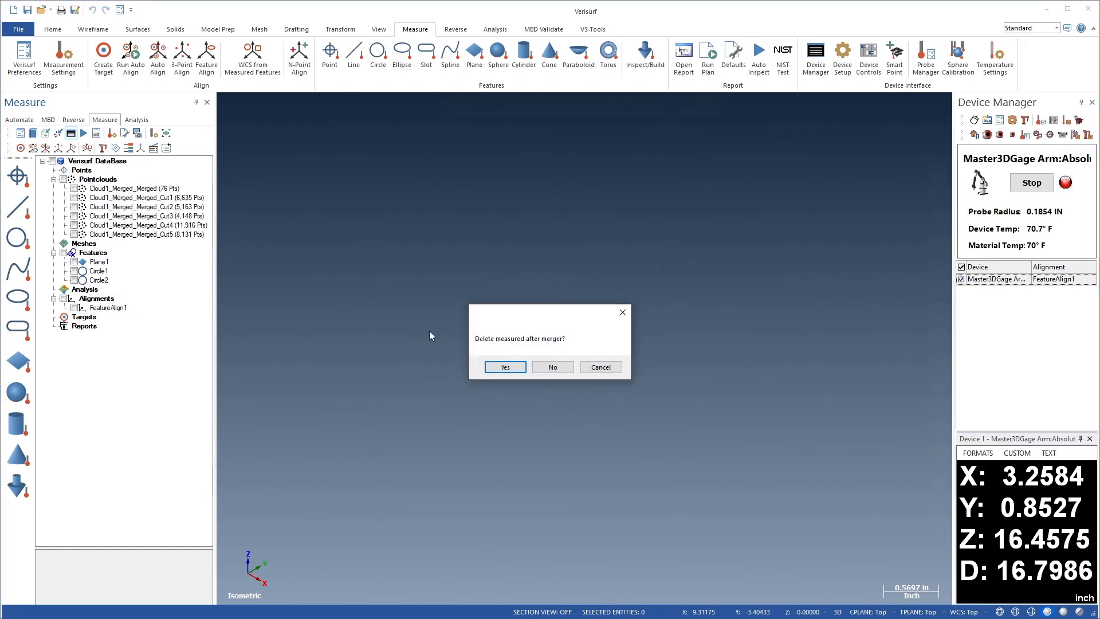